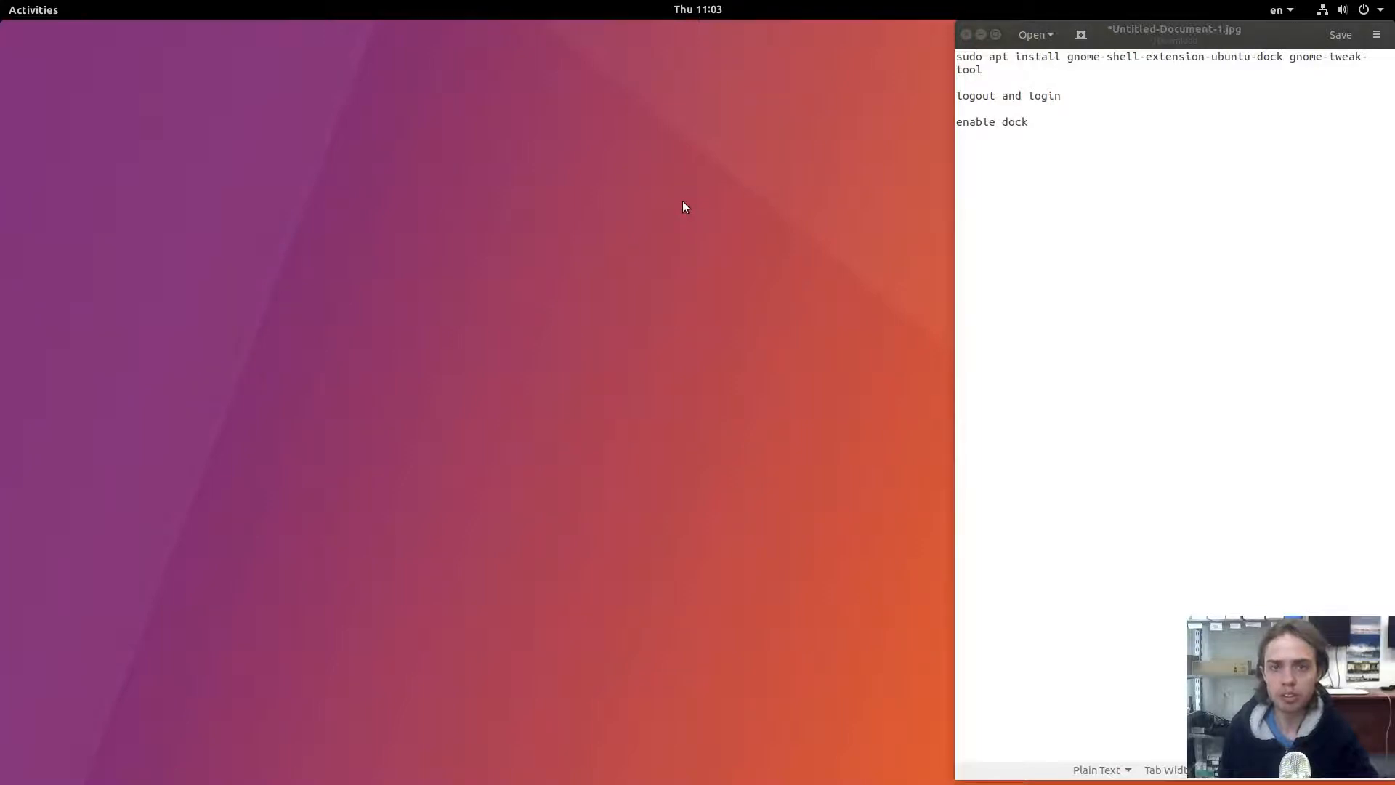
pyautogui.moveTo(639, 200)
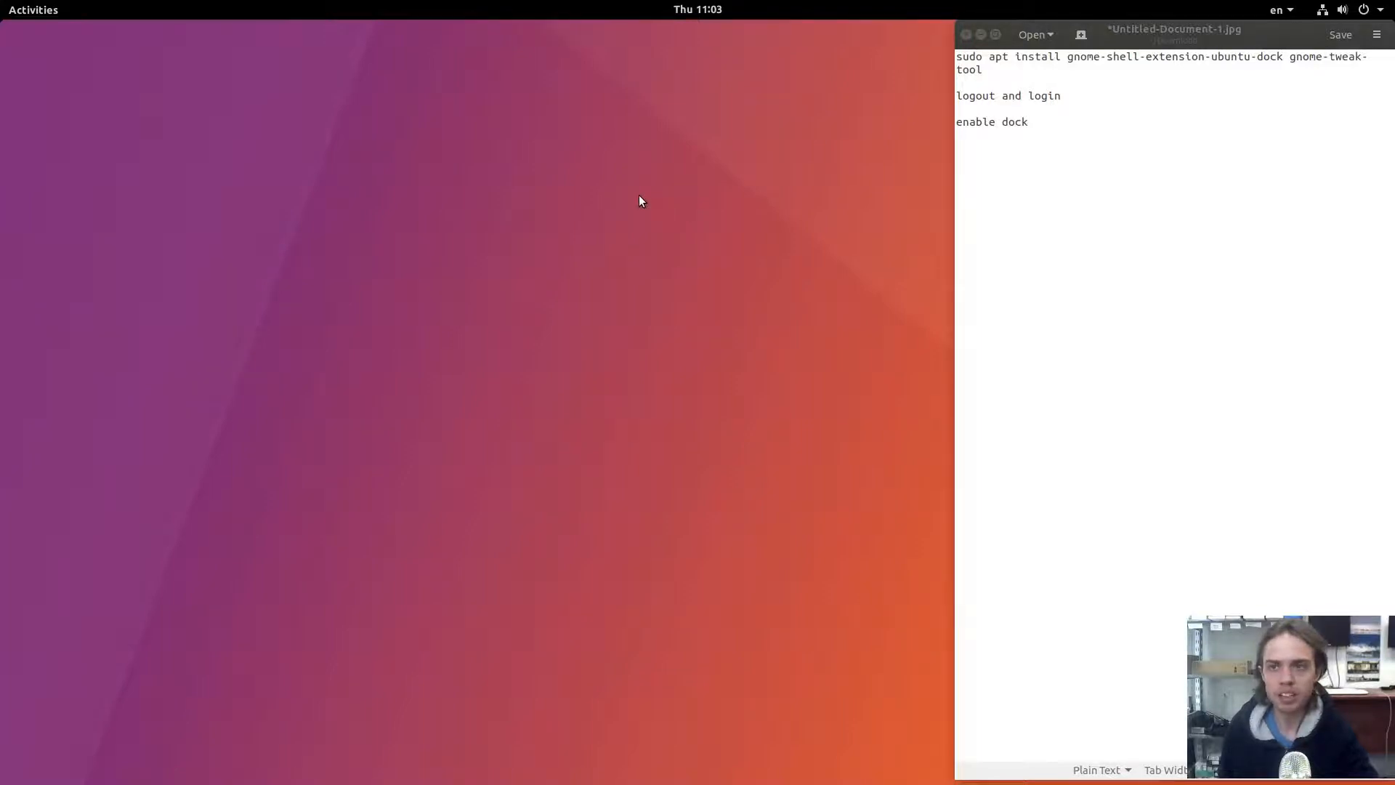
pyautogui.moveTo(38, 102)
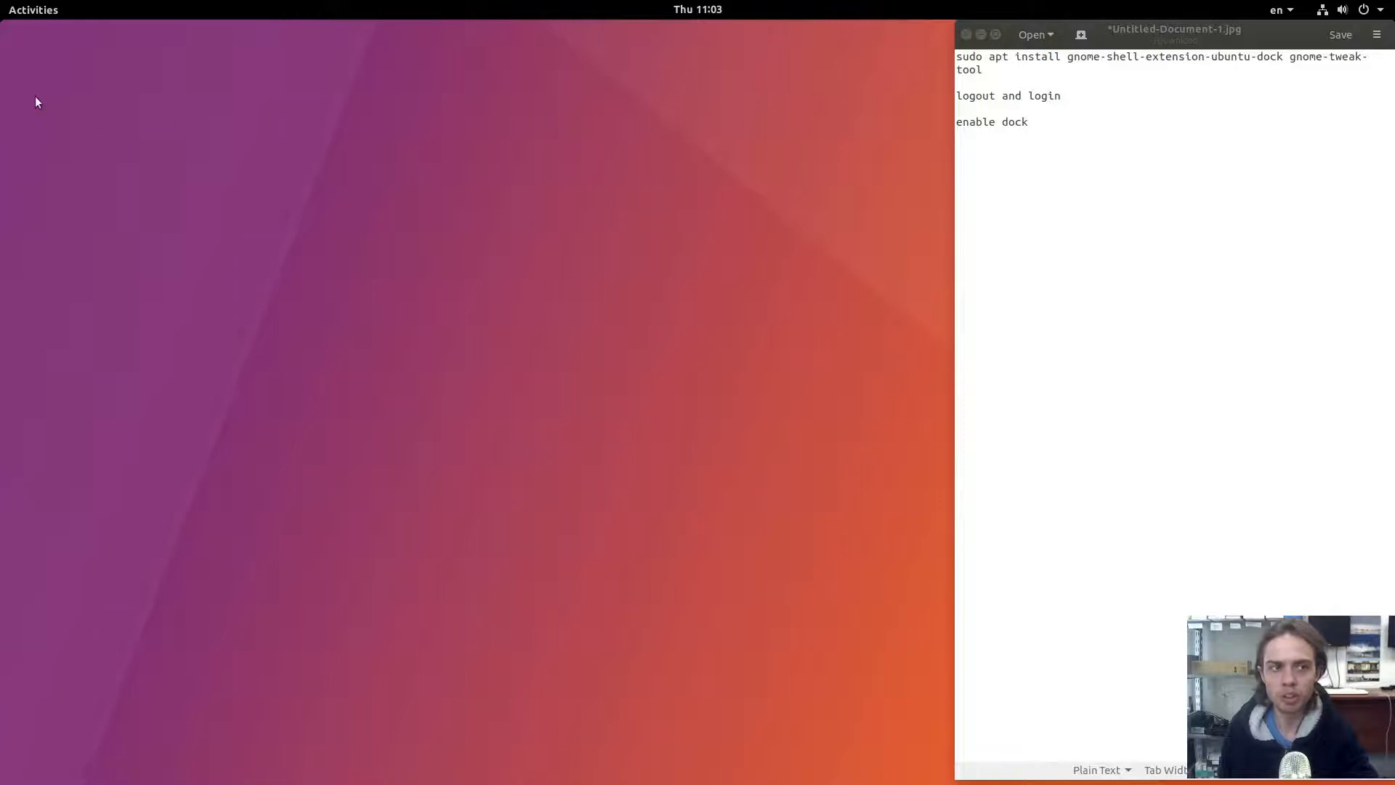
pyautogui.moveTo(294, 557)
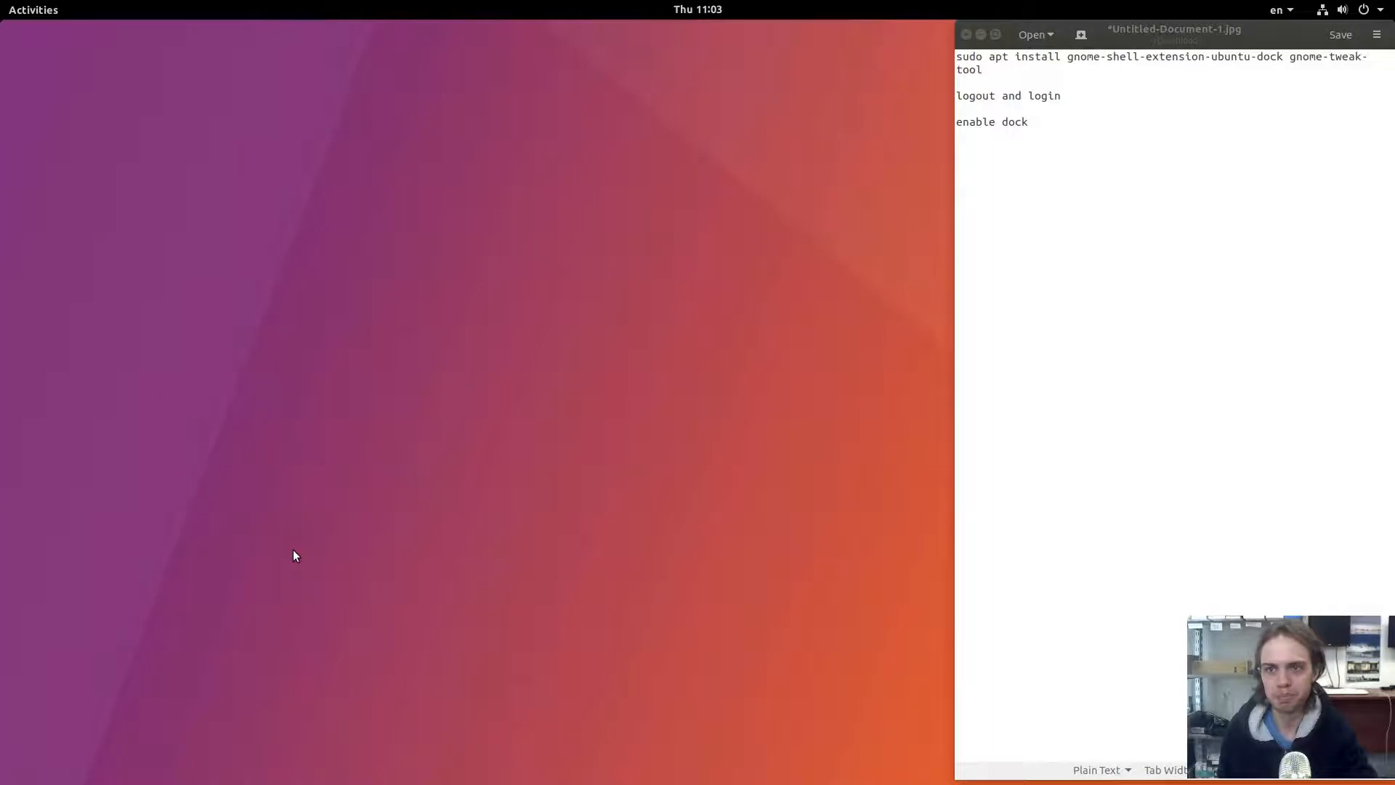
pyautogui.moveTo(482, 317)
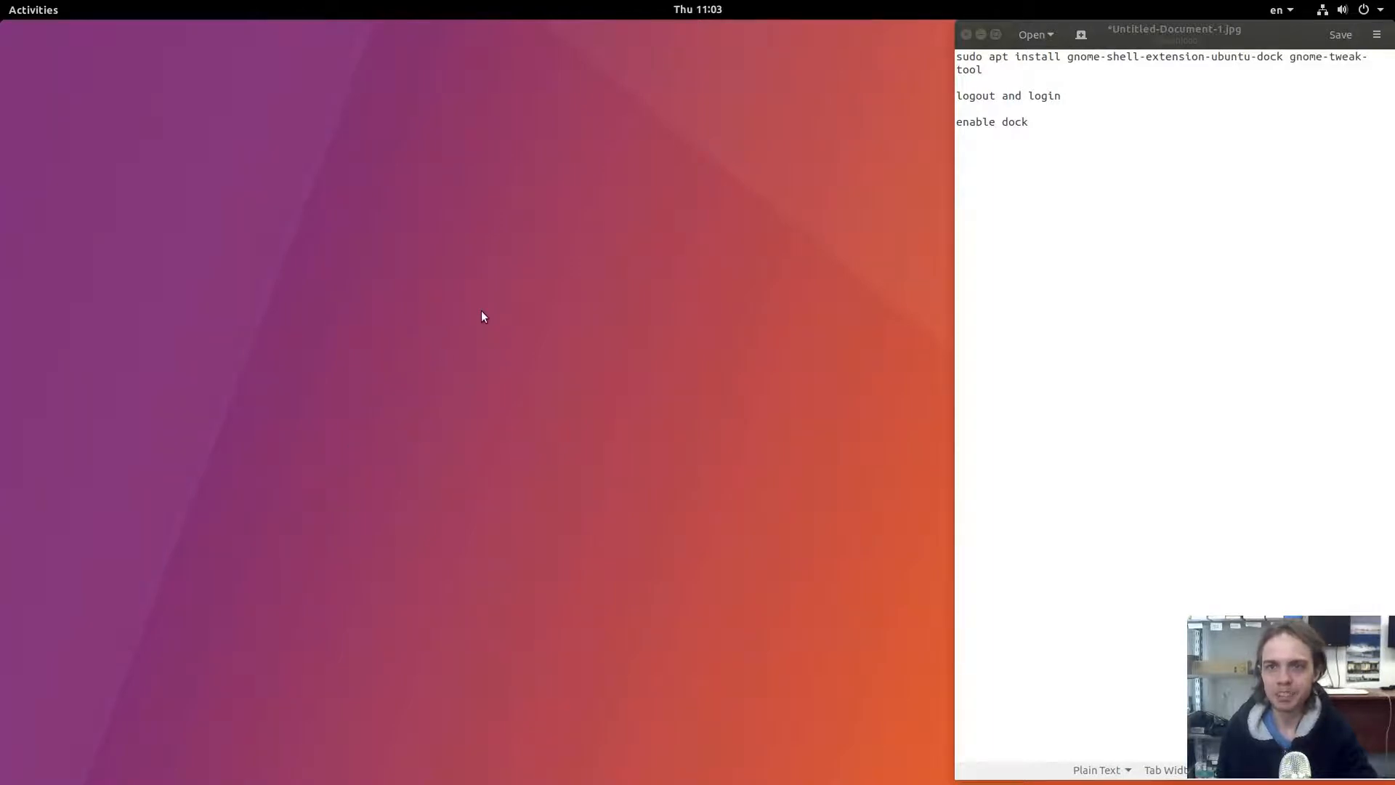
pyautogui.moveTo(892, 153)
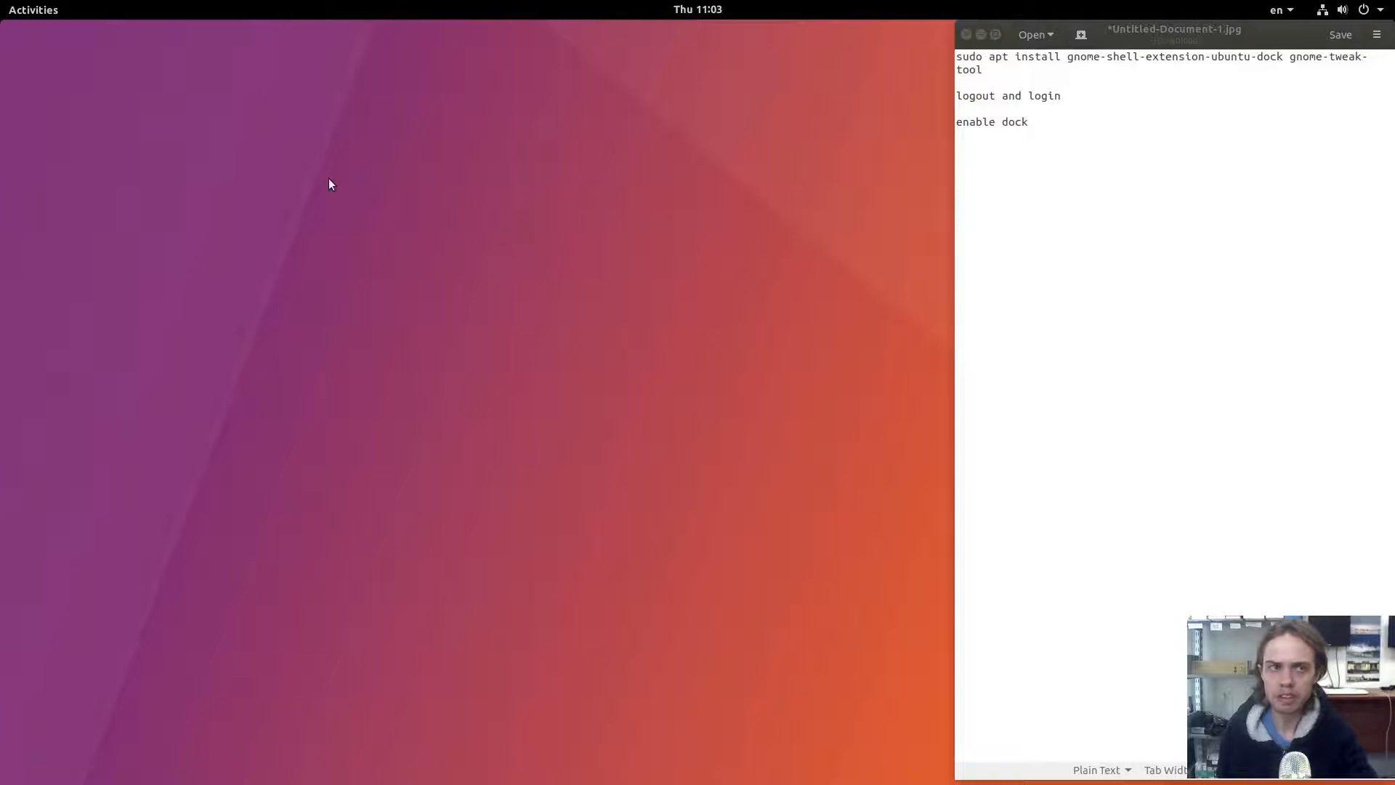
pyautogui.moveTo(476, 520)
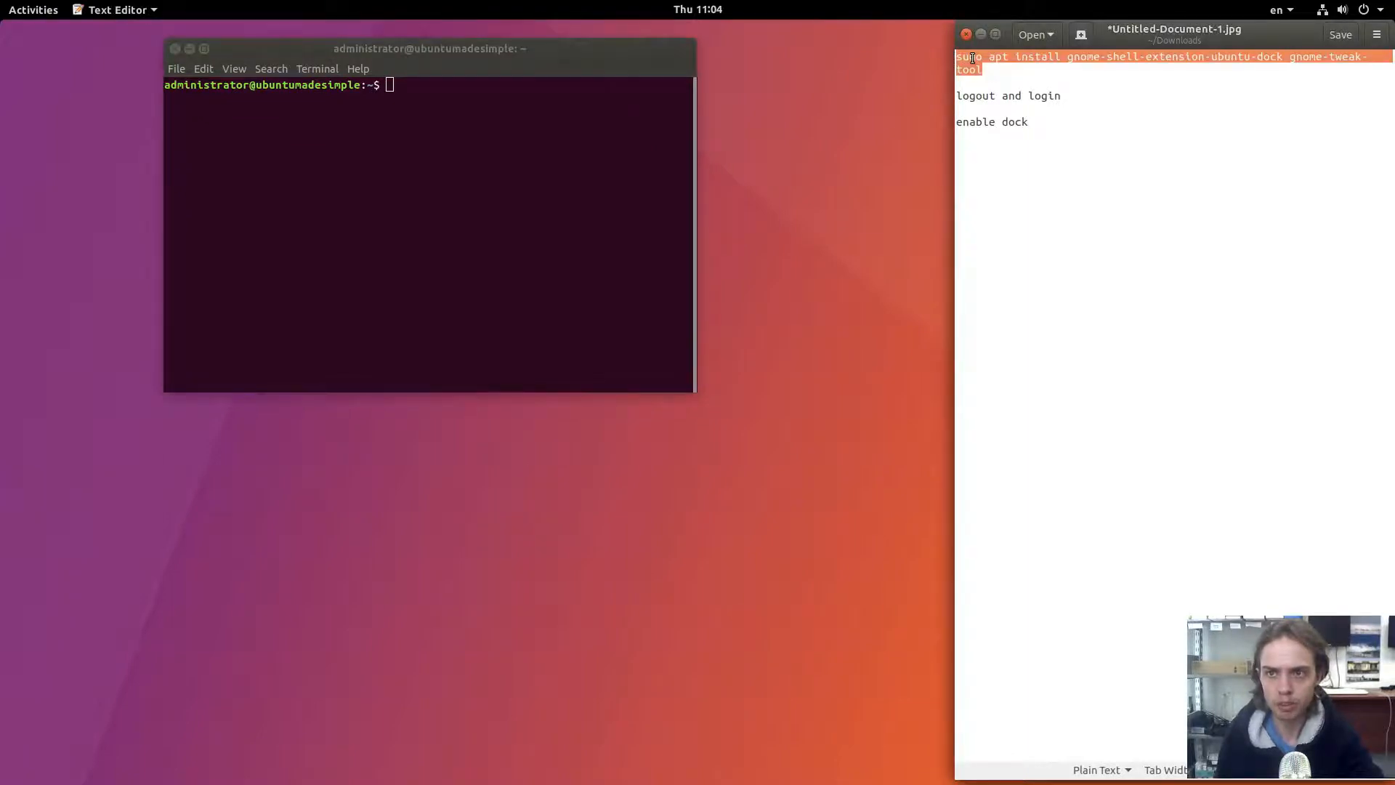
# - Paste the apt install line for gnome-shell-extension-ubuntu-dock and gnome-tweak-tool into Terminal and run it
pyautogui.rightClick(970, 67)
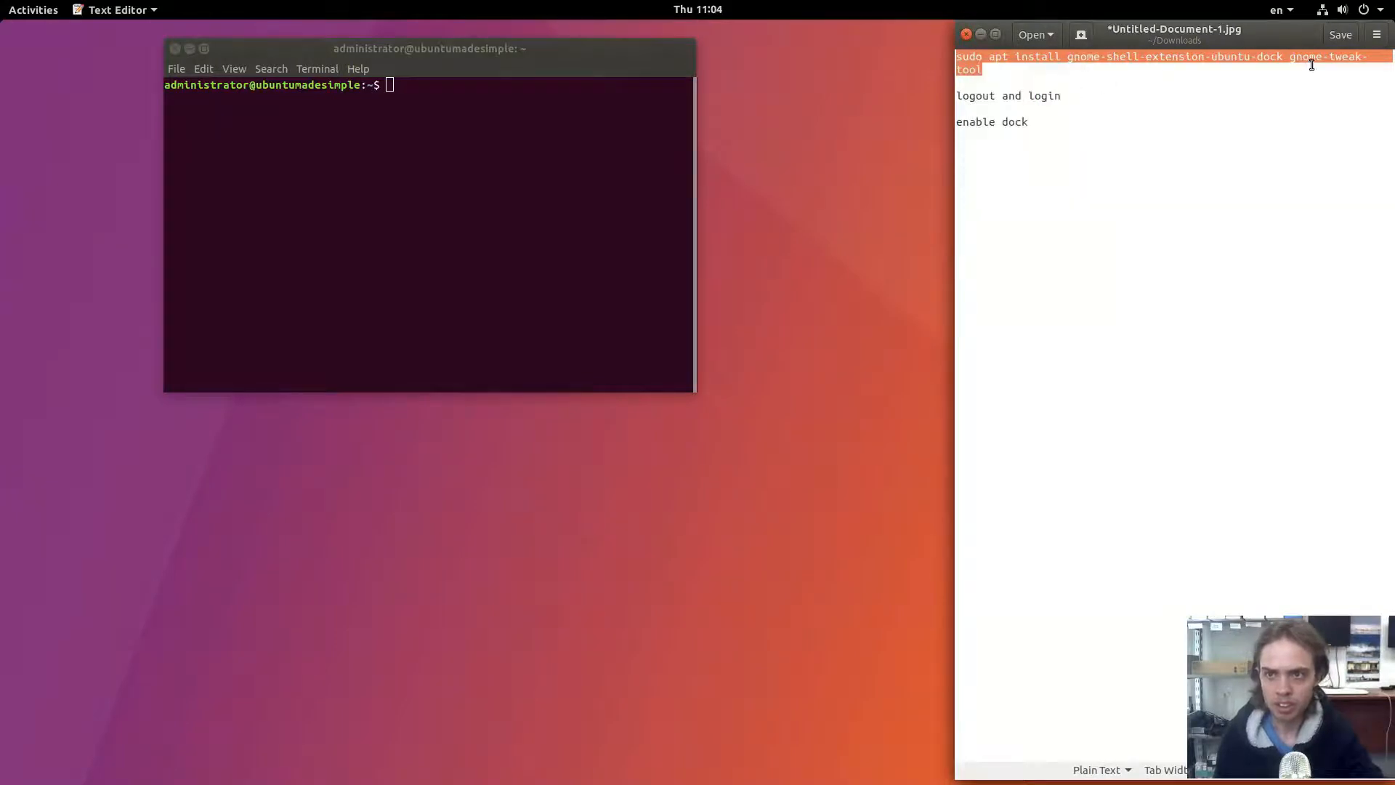
pyautogui.click(428, 231)
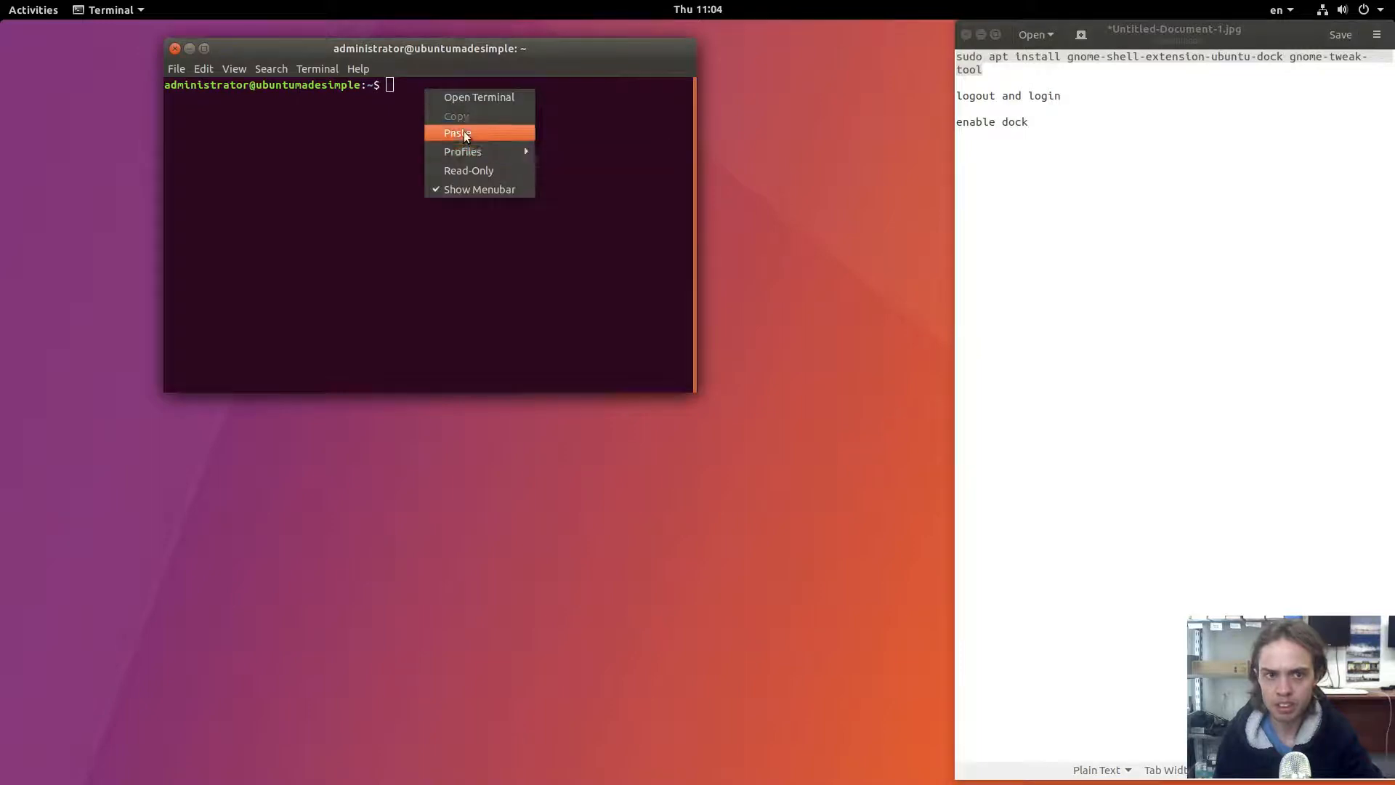
pyautogui.click(458, 132)
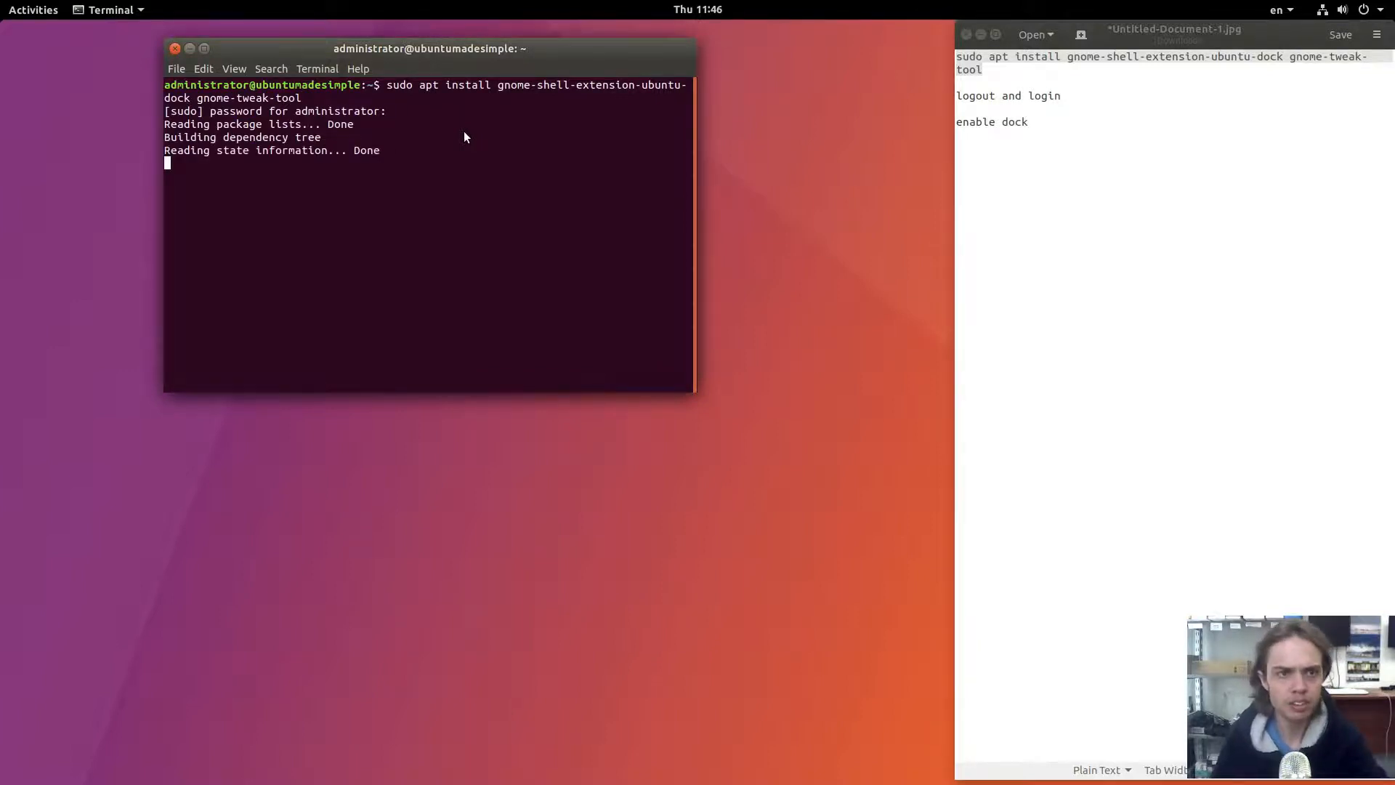
pyautogui.press('Return')
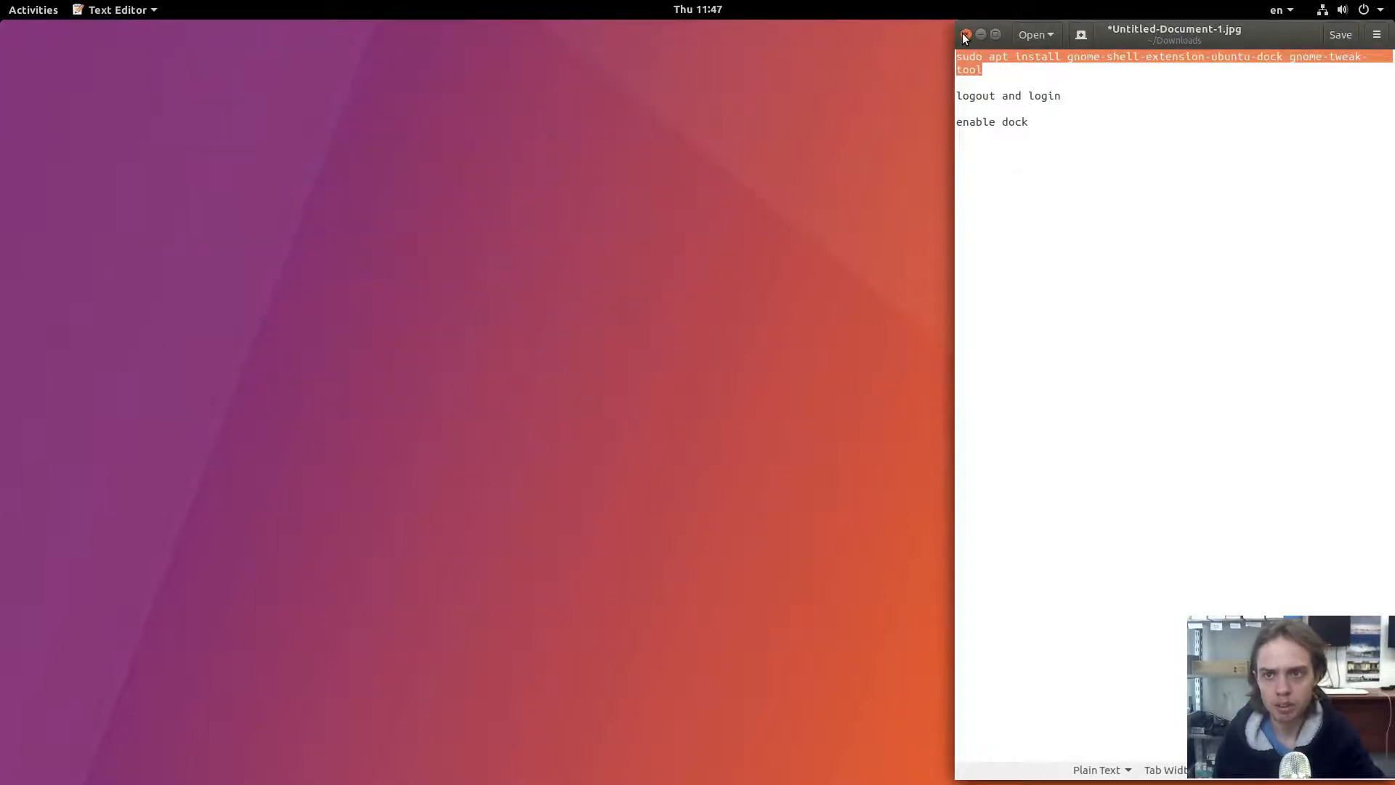
# - Close the notes without saving and log out of the session
pyautogui.click(965, 34)
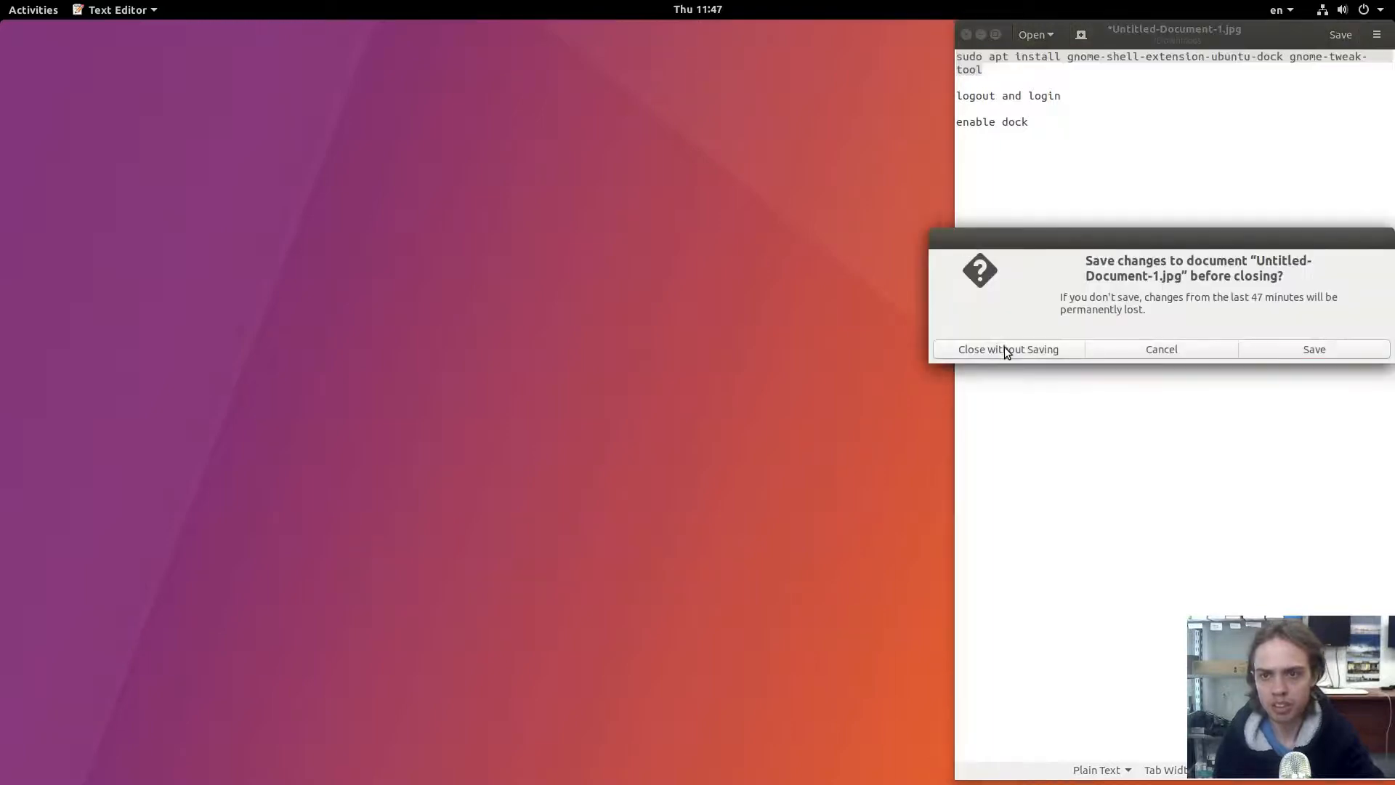
pyautogui.click(1007, 349)
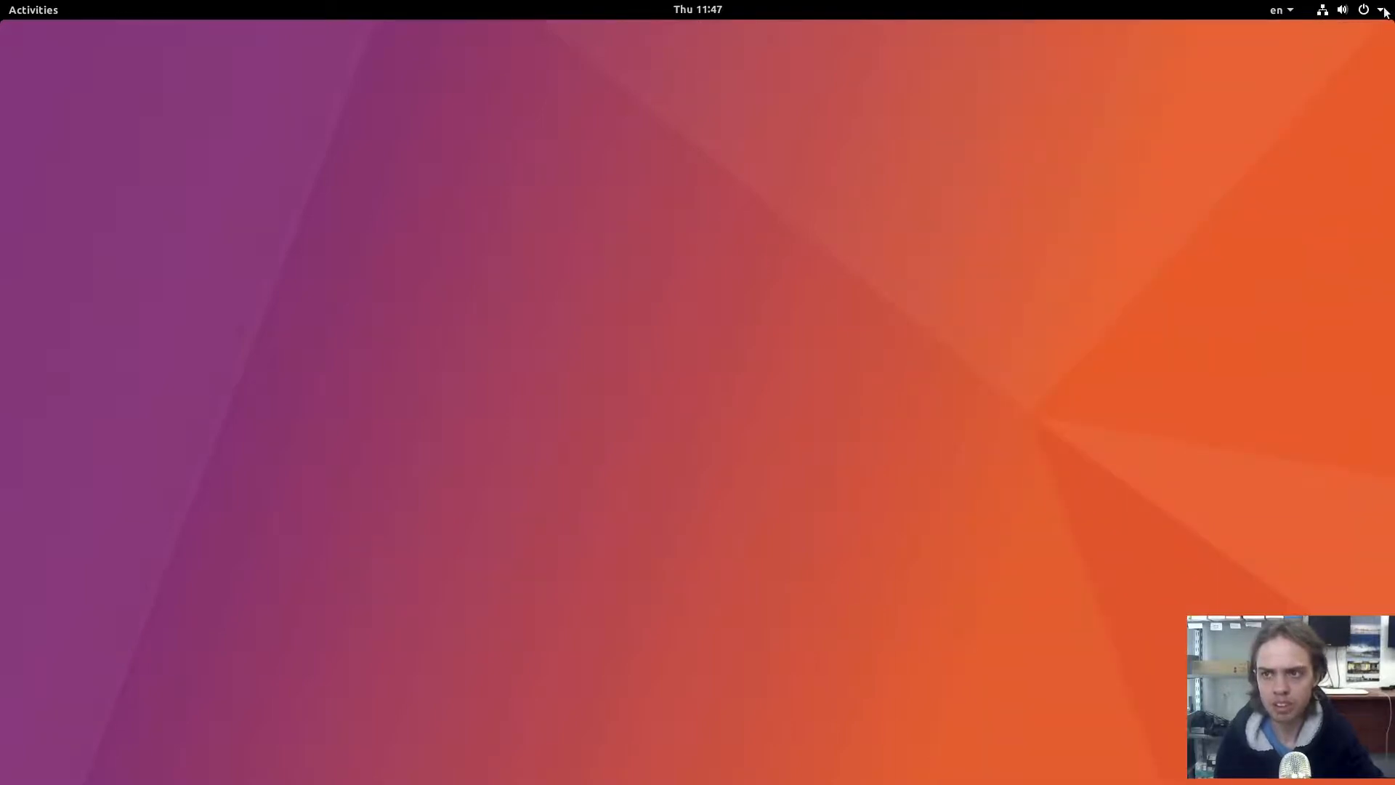
pyautogui.click(1365, 10)
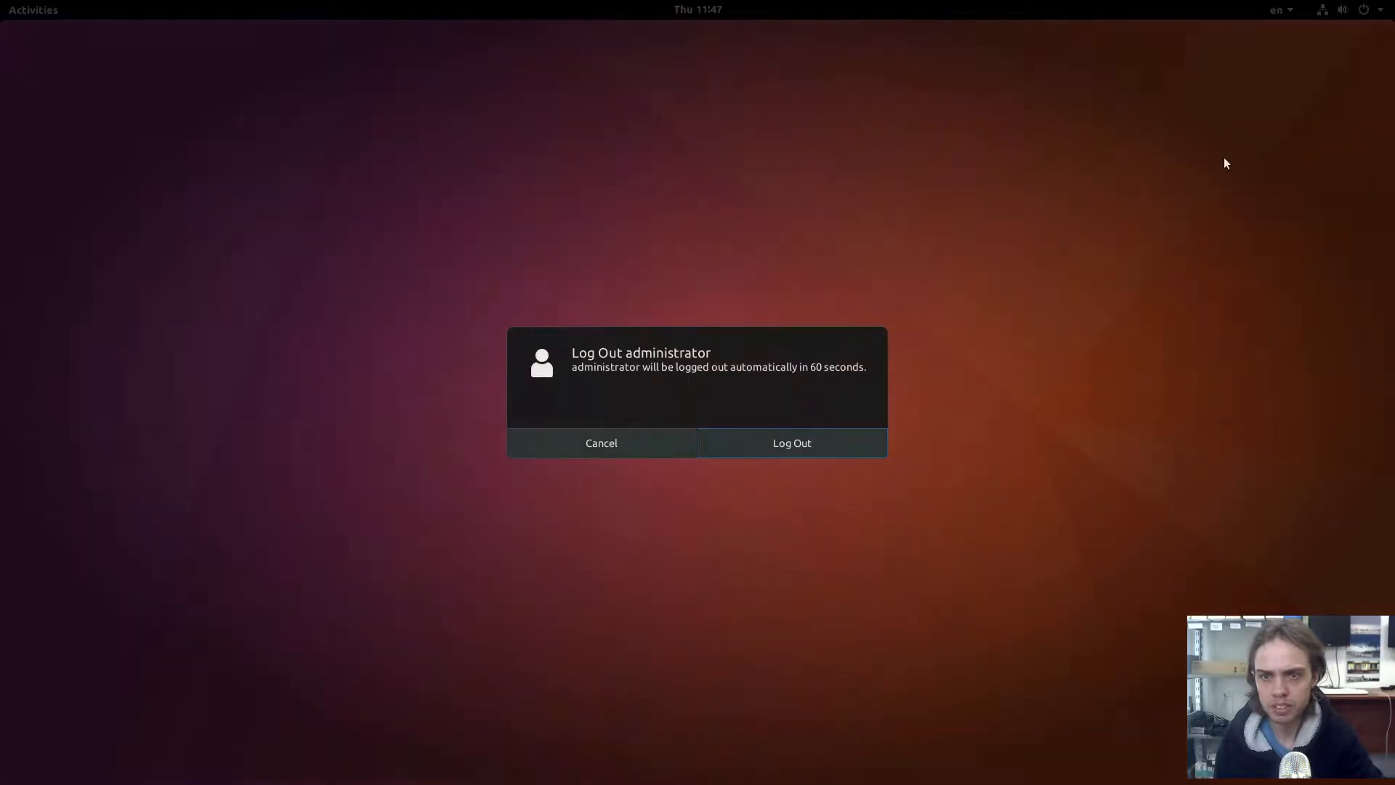
pyautogui.click(790, 442)
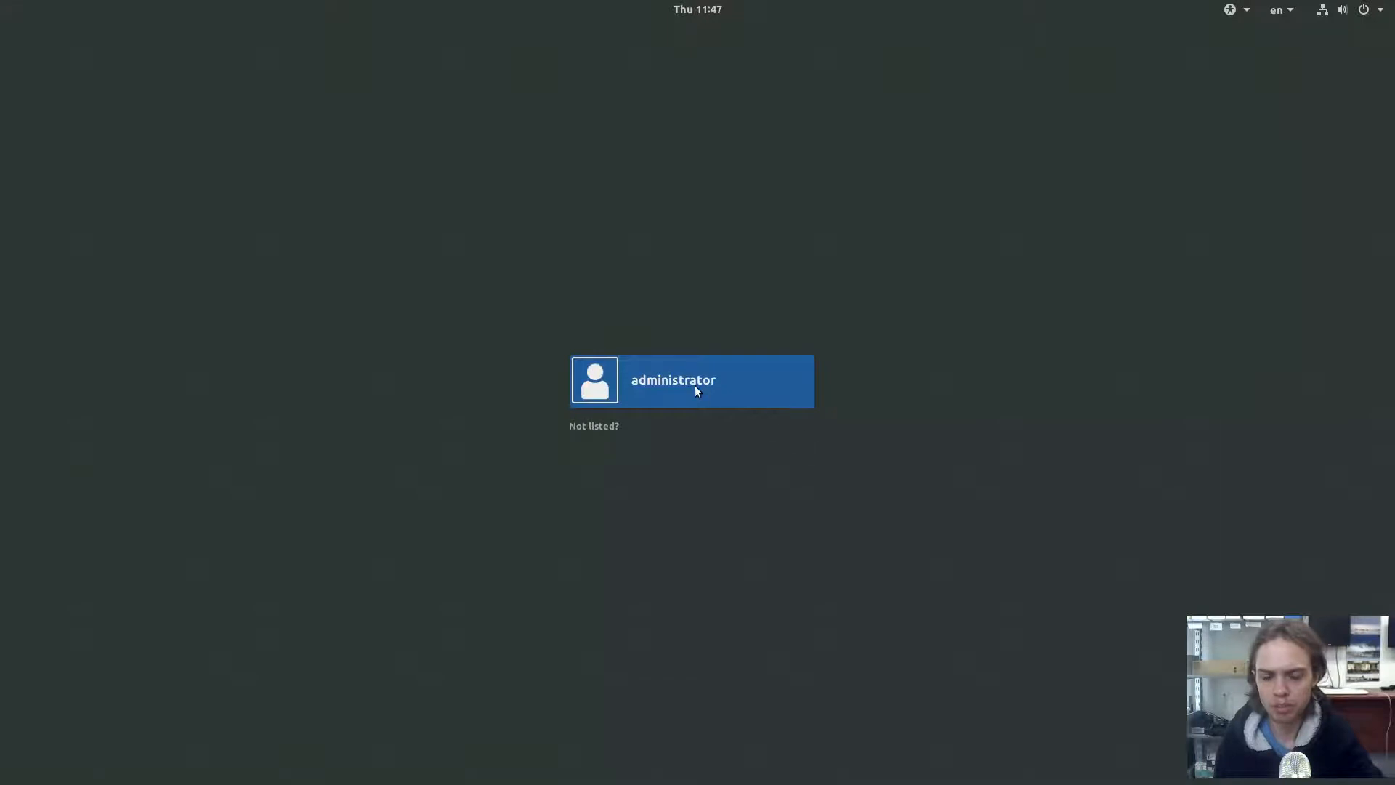
# - Select the user account, enter the password and sign back in to a clean desktop
pyautogui.click(690, 379)
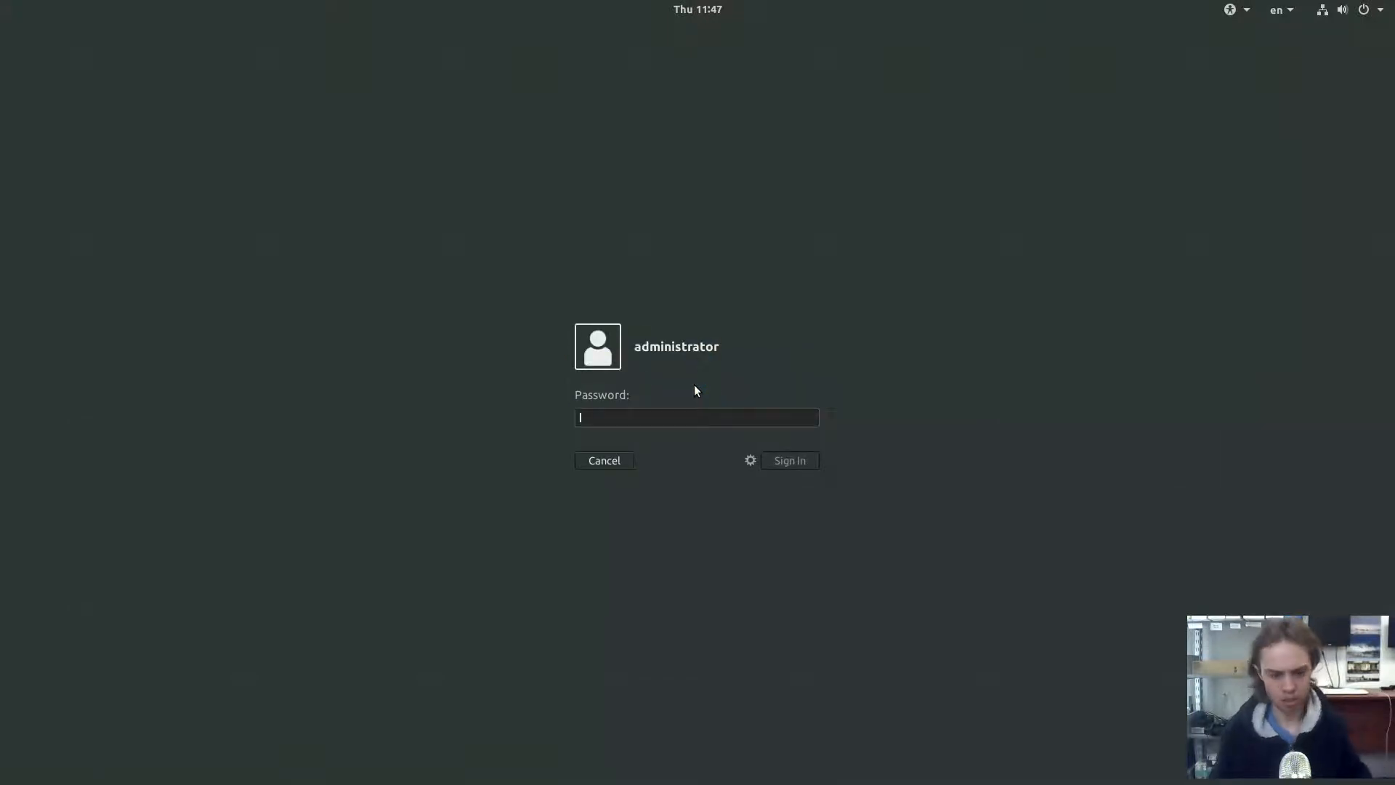
pyautogui.write('password')
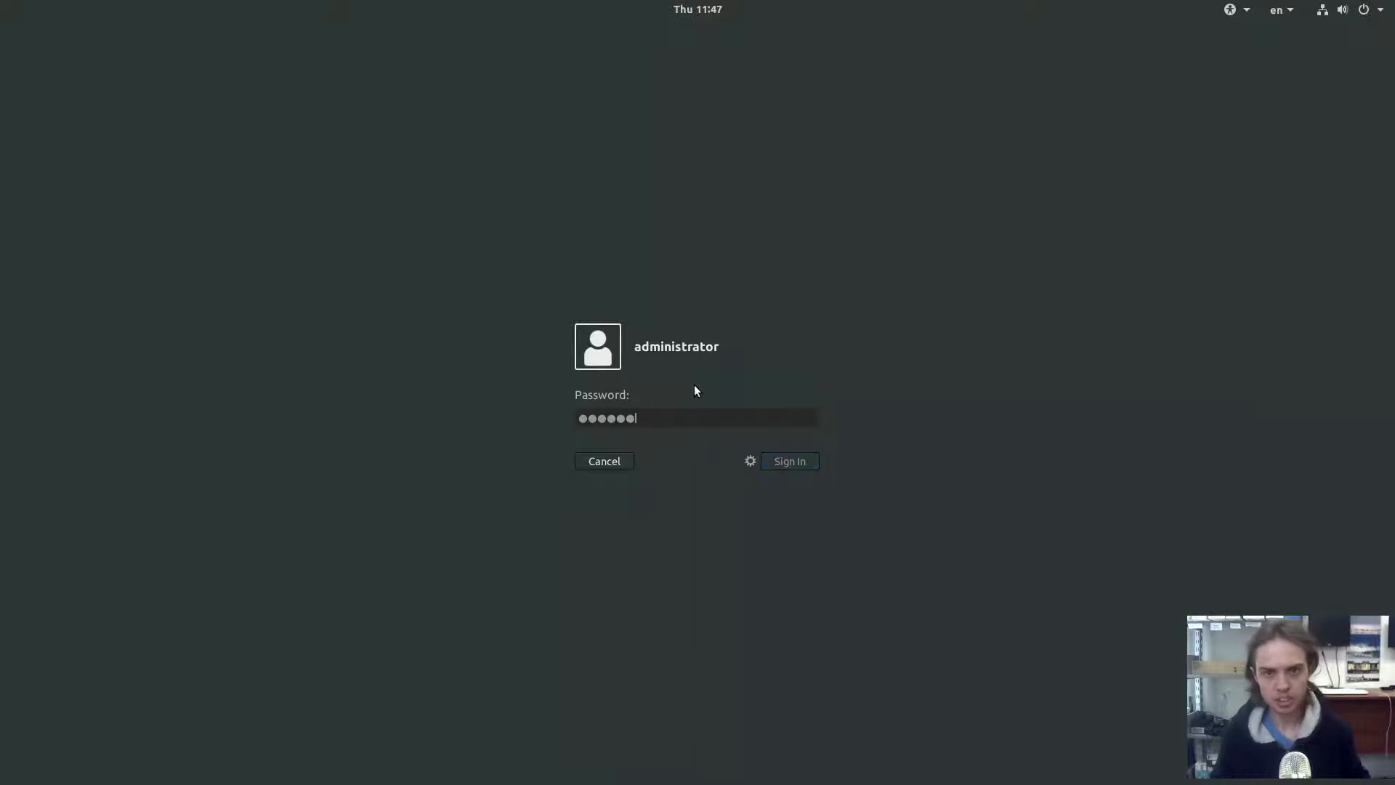
pyautogui.click(788, 461)
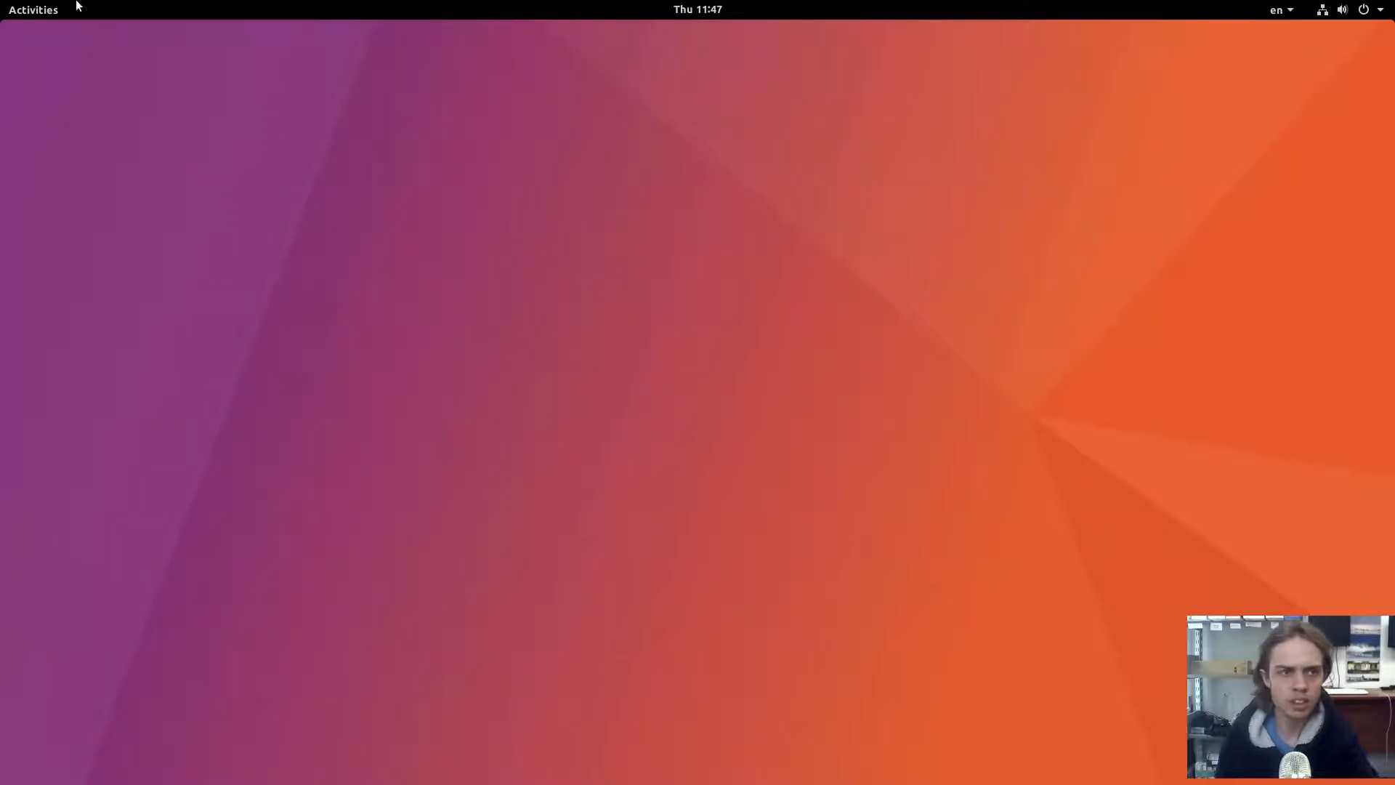
# - Search 'twe' in the Activities overview and launch the Tweaks application
pyautogui.click(33, 10)
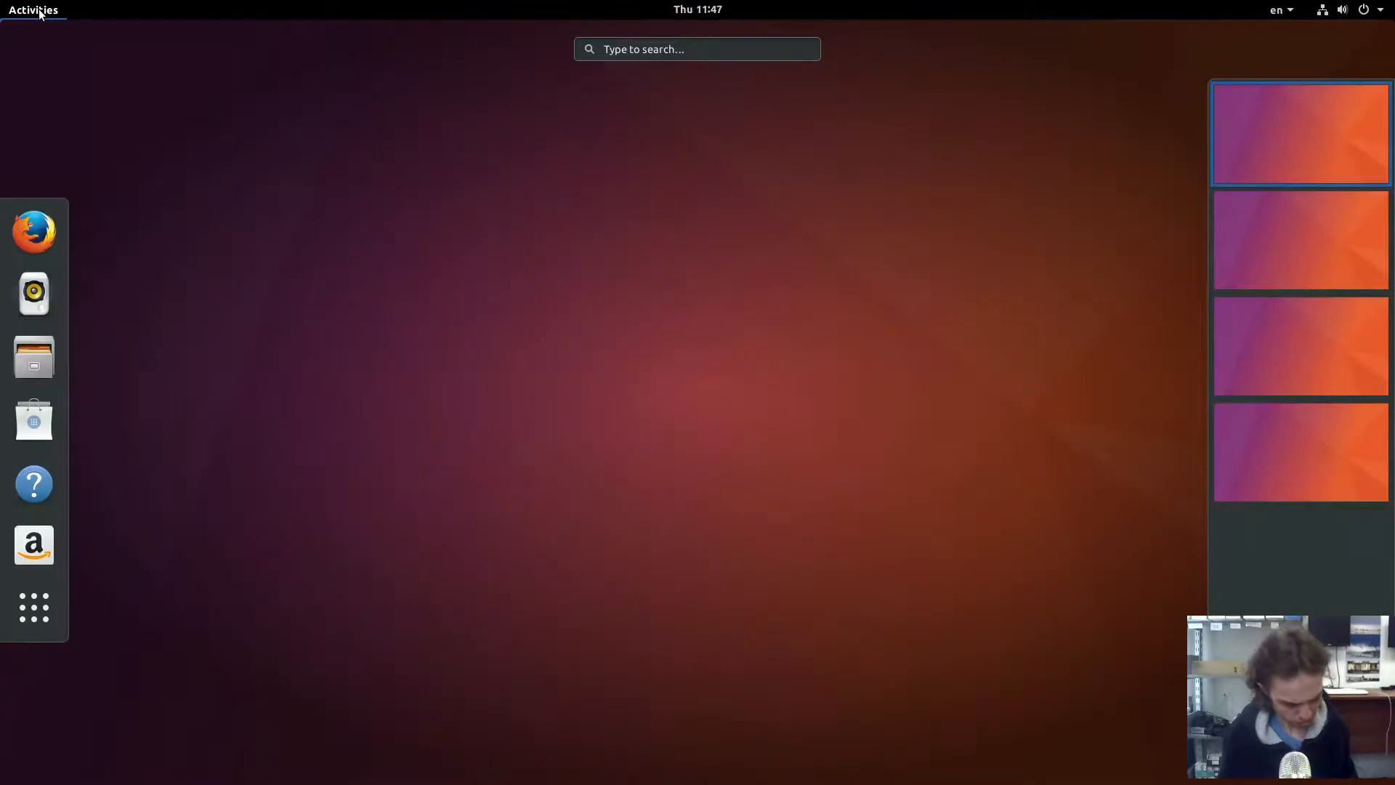
pyautogui.write('t')
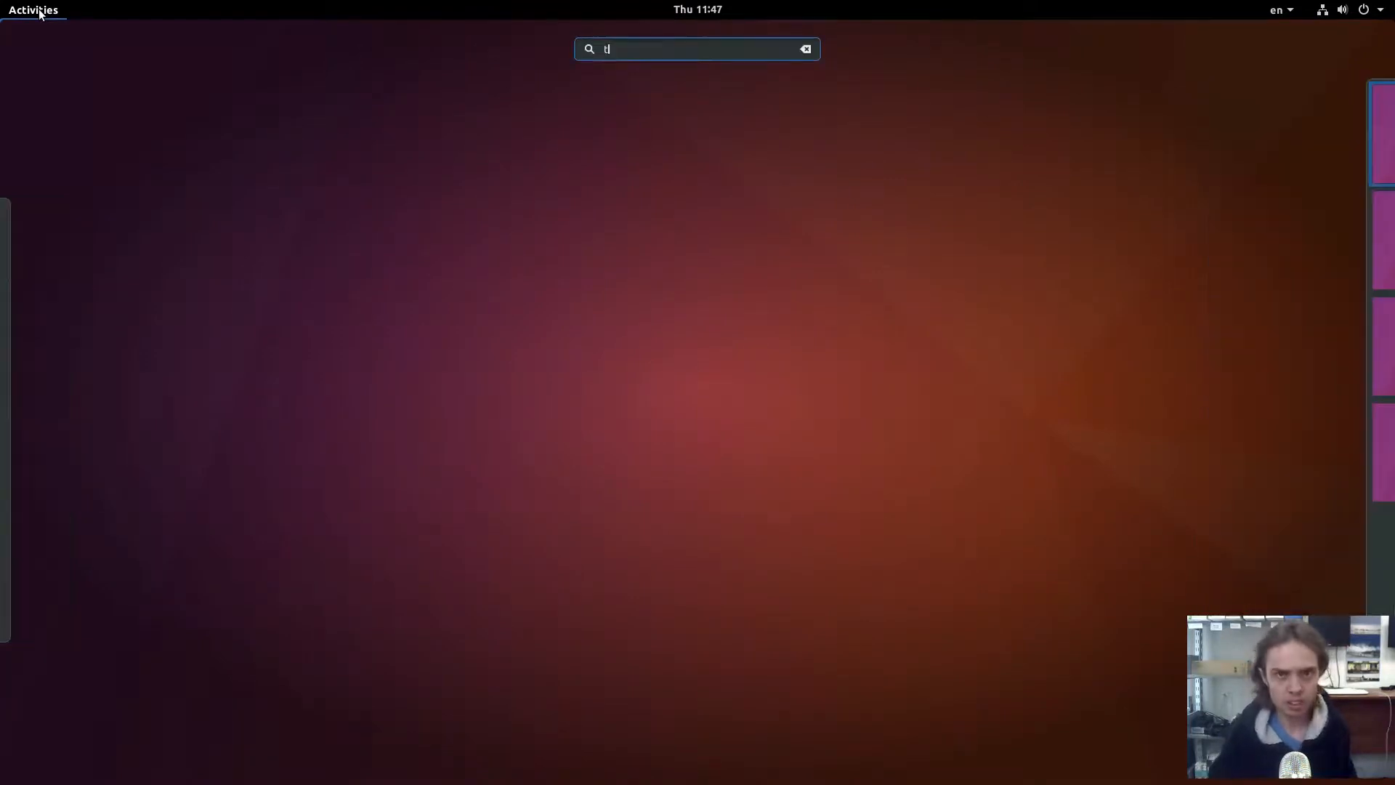
pyautogui.write('wel')
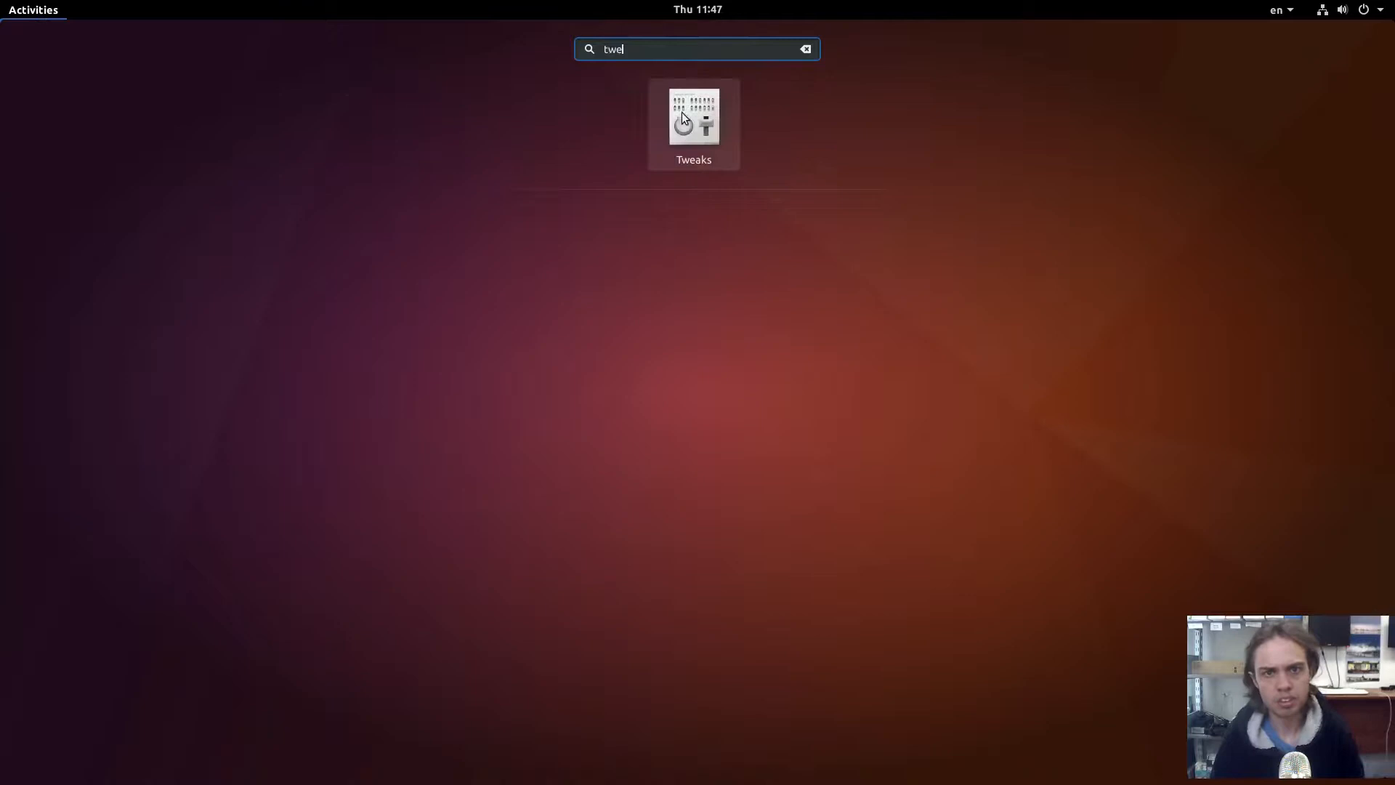
pyautogui.click(693, 116)
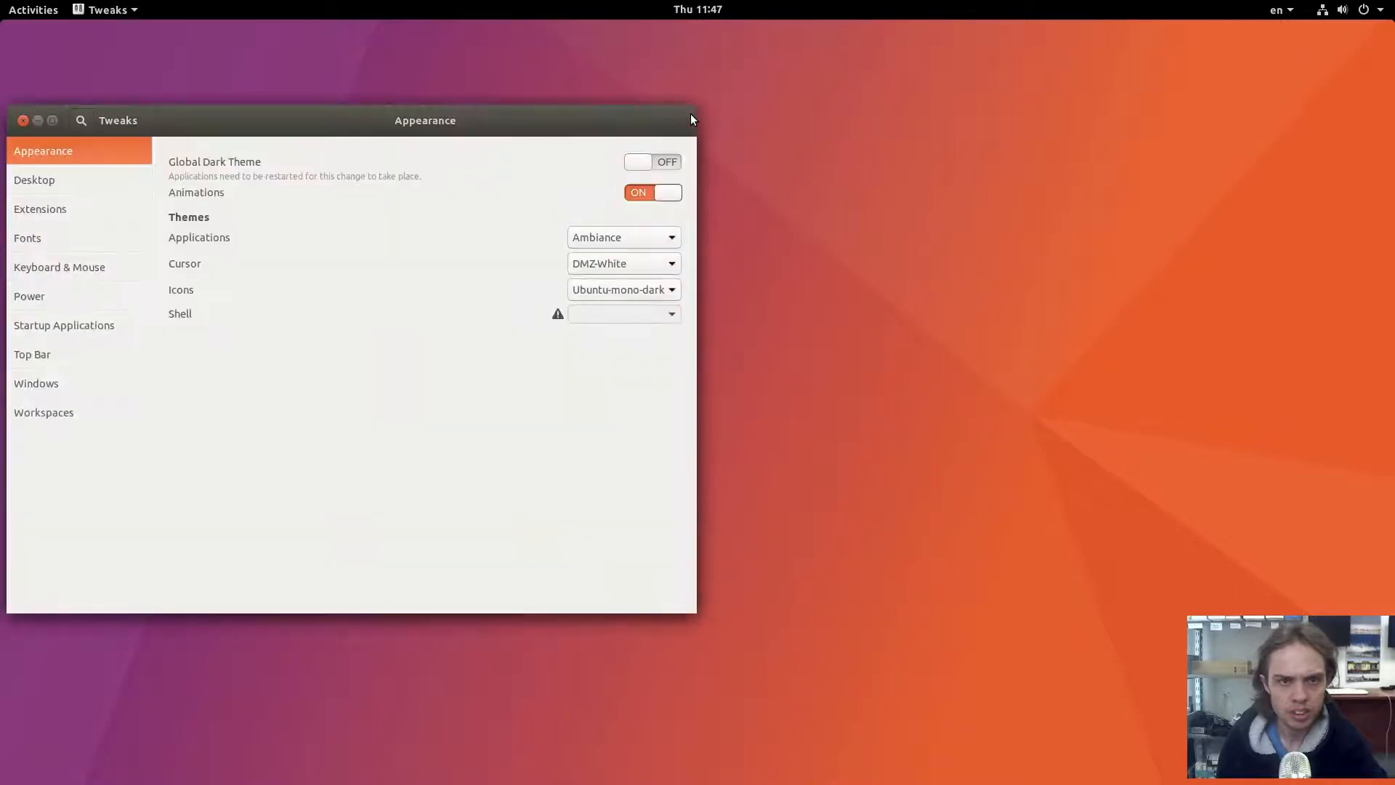
# - Switch the Ubuntu dock extension ON under Extensions and close Tweaks
pyautogui.click(41, 208)
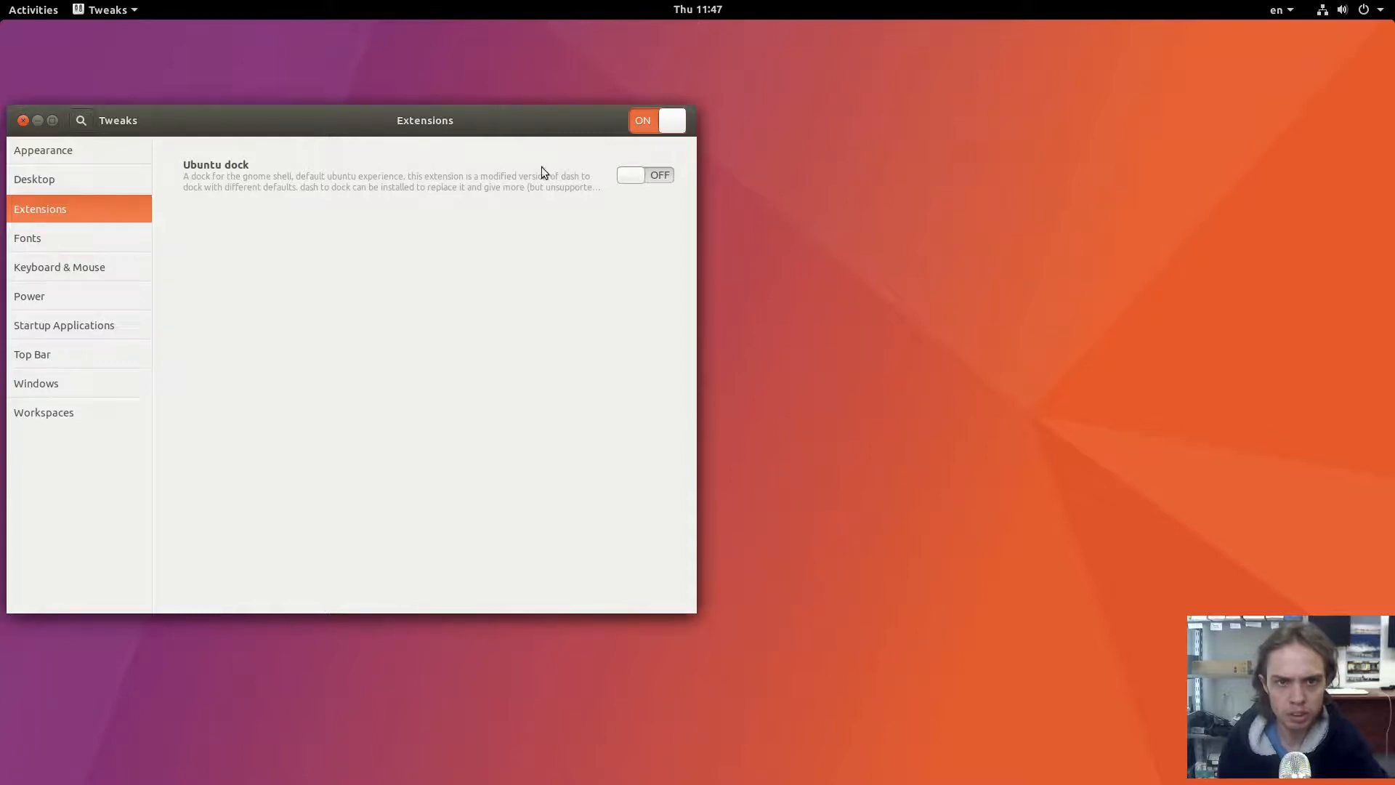
pyautogui.click(645, 174)
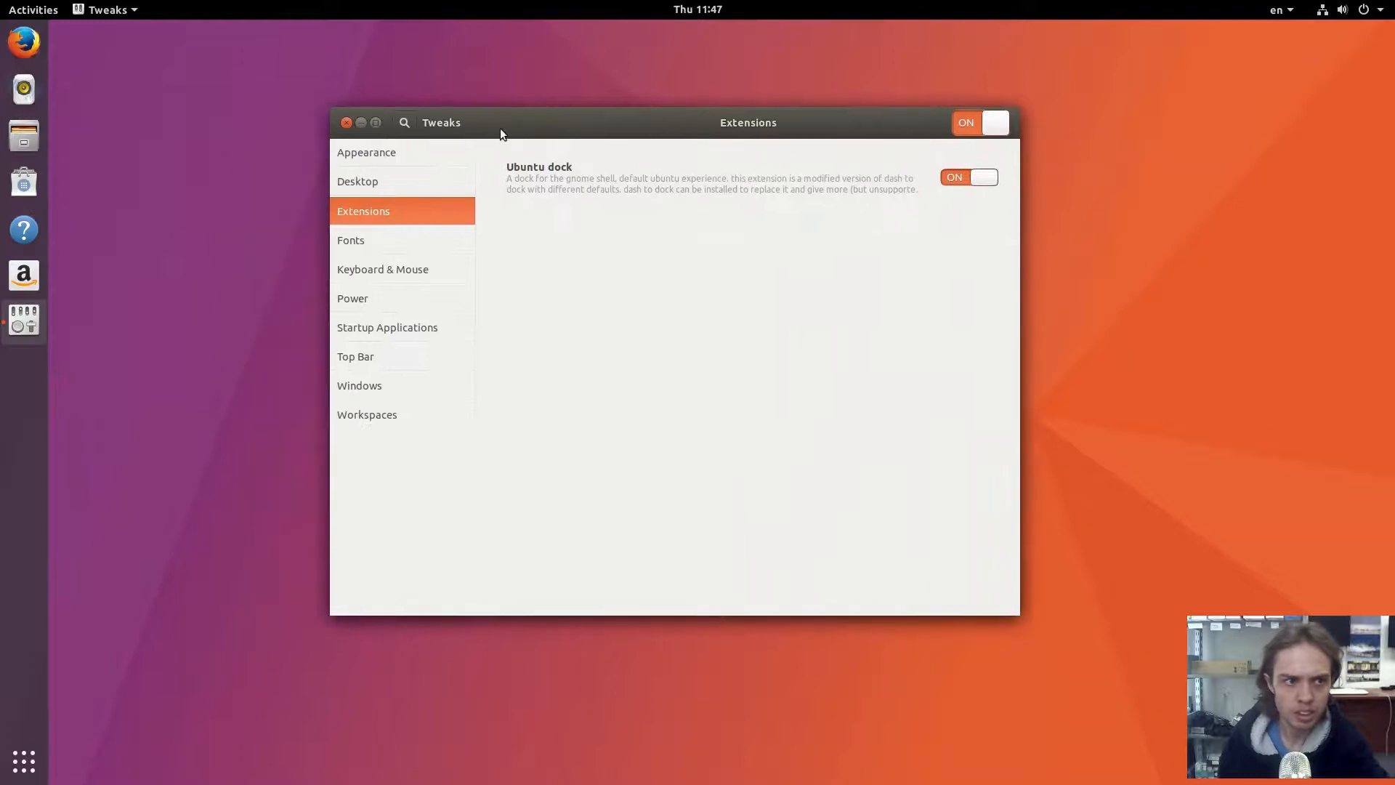
pyautogui.click(346, 122)
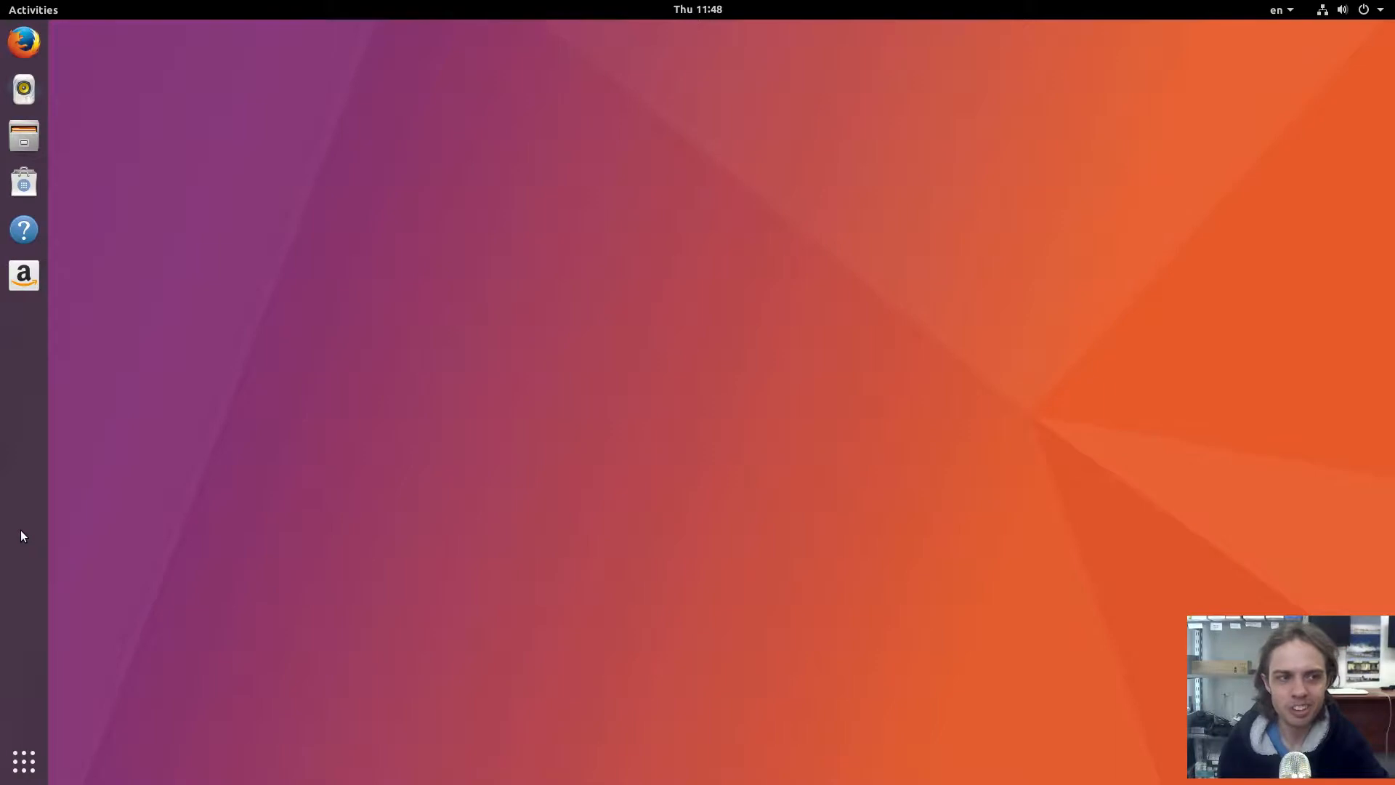
pyautogui.moveTo(23, 315)
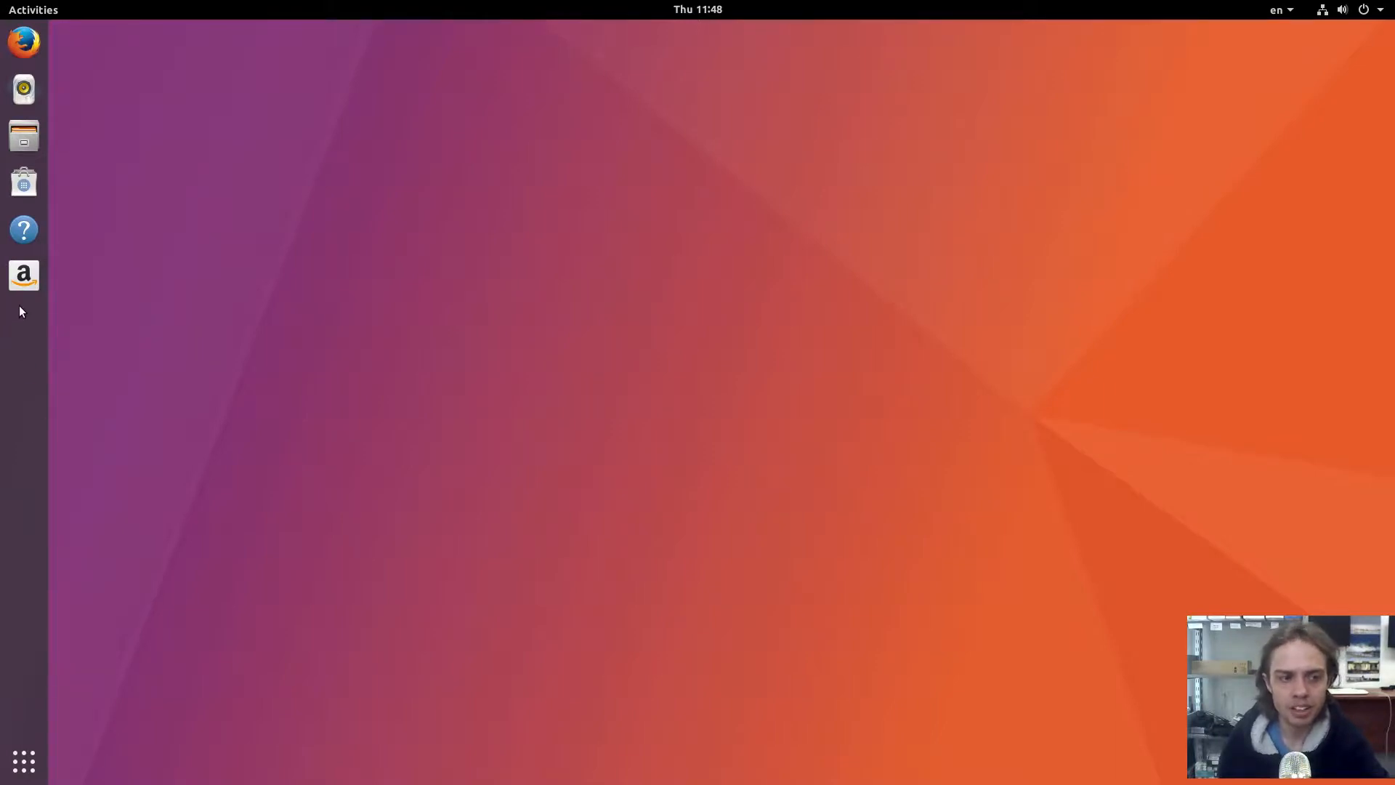
pyautogui.moveTo(23, 285)
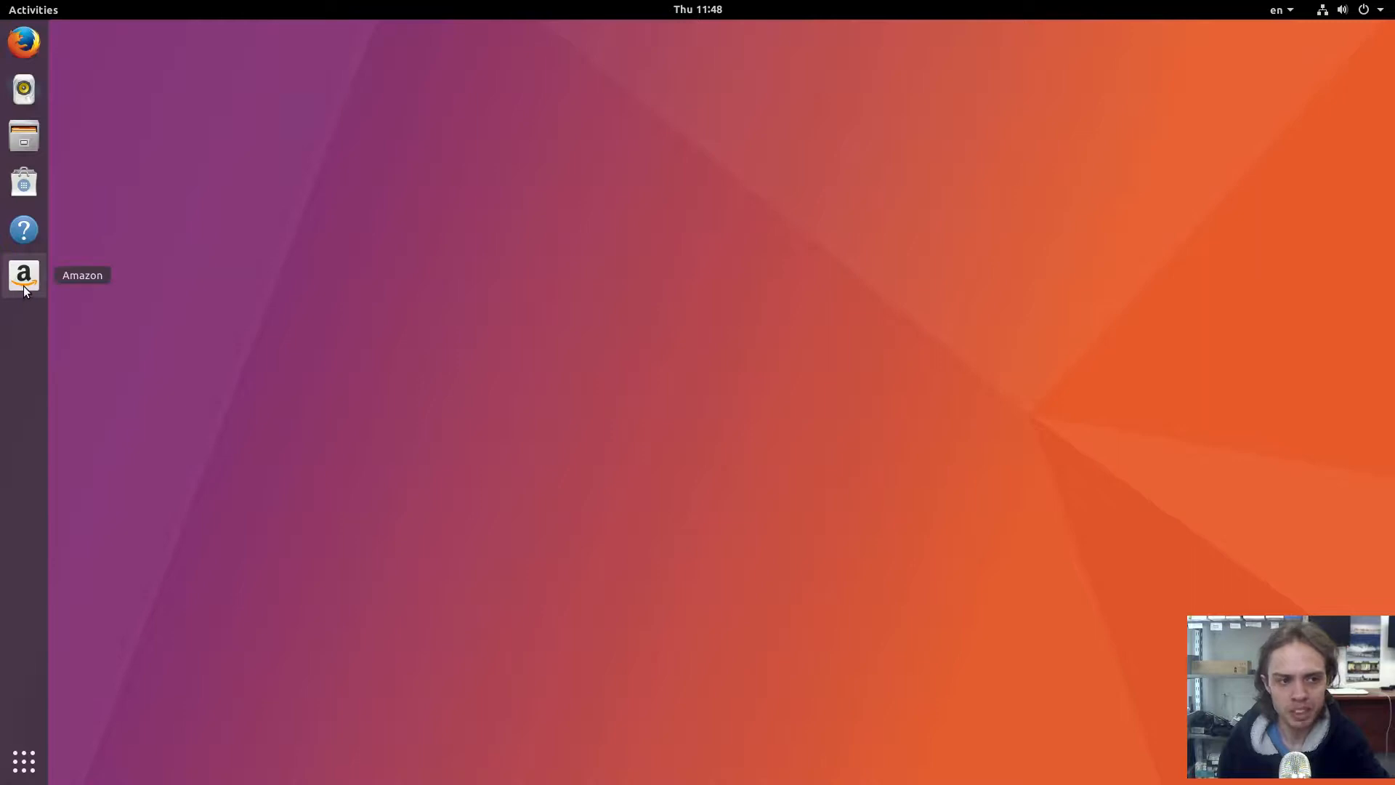
# - Remove Amazon and Help from the dock favorites
pyautogui.click(25, 274)
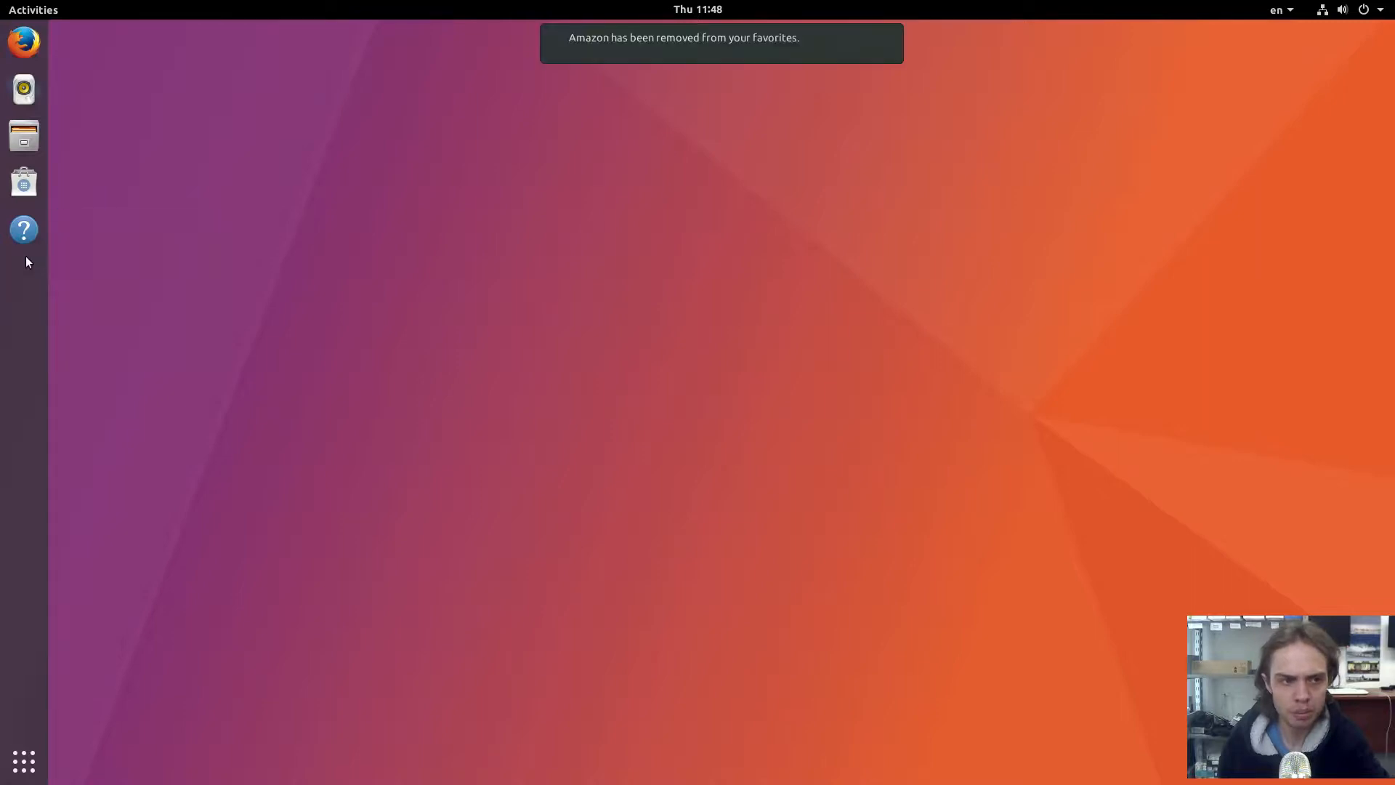
pyautogui.rightClick(24, 230)
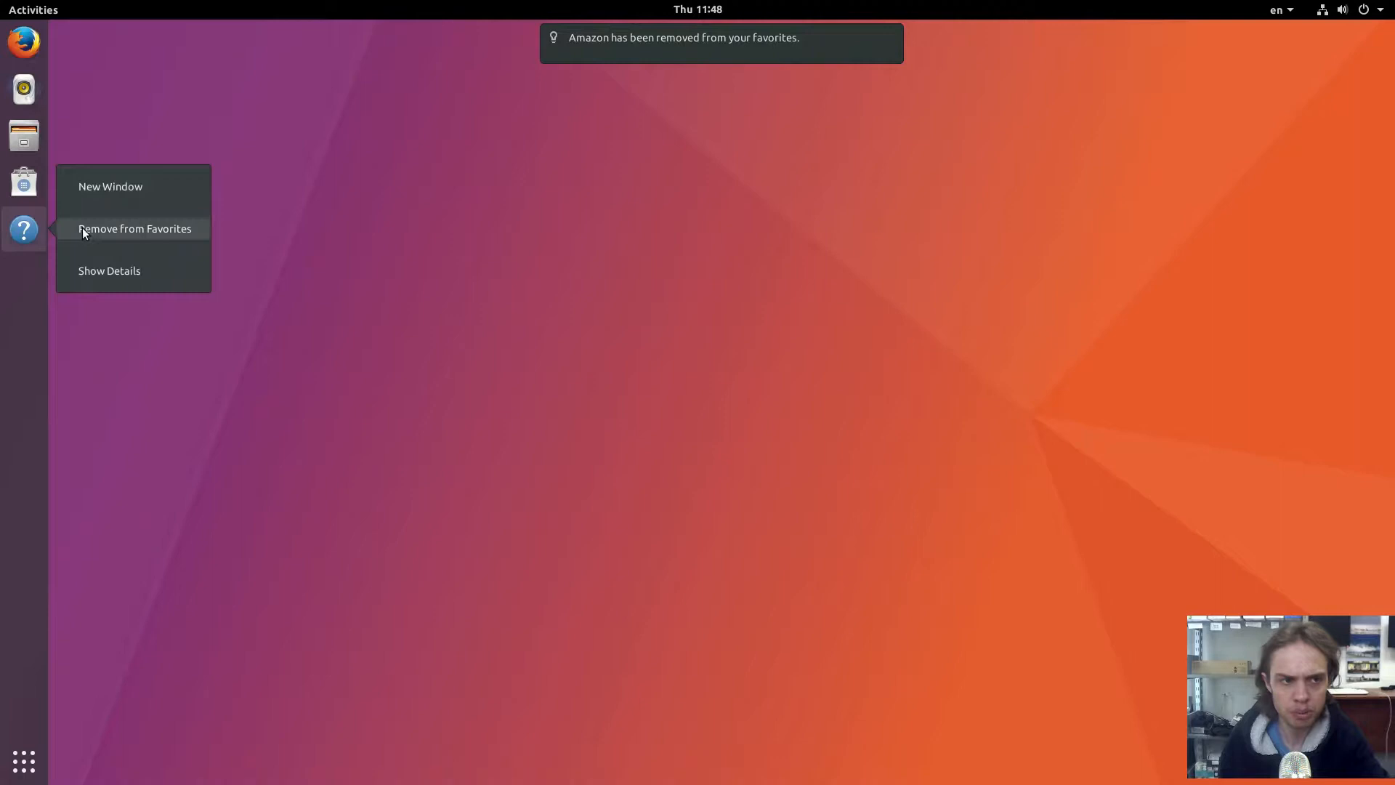
pyautogui.click(134, 228)
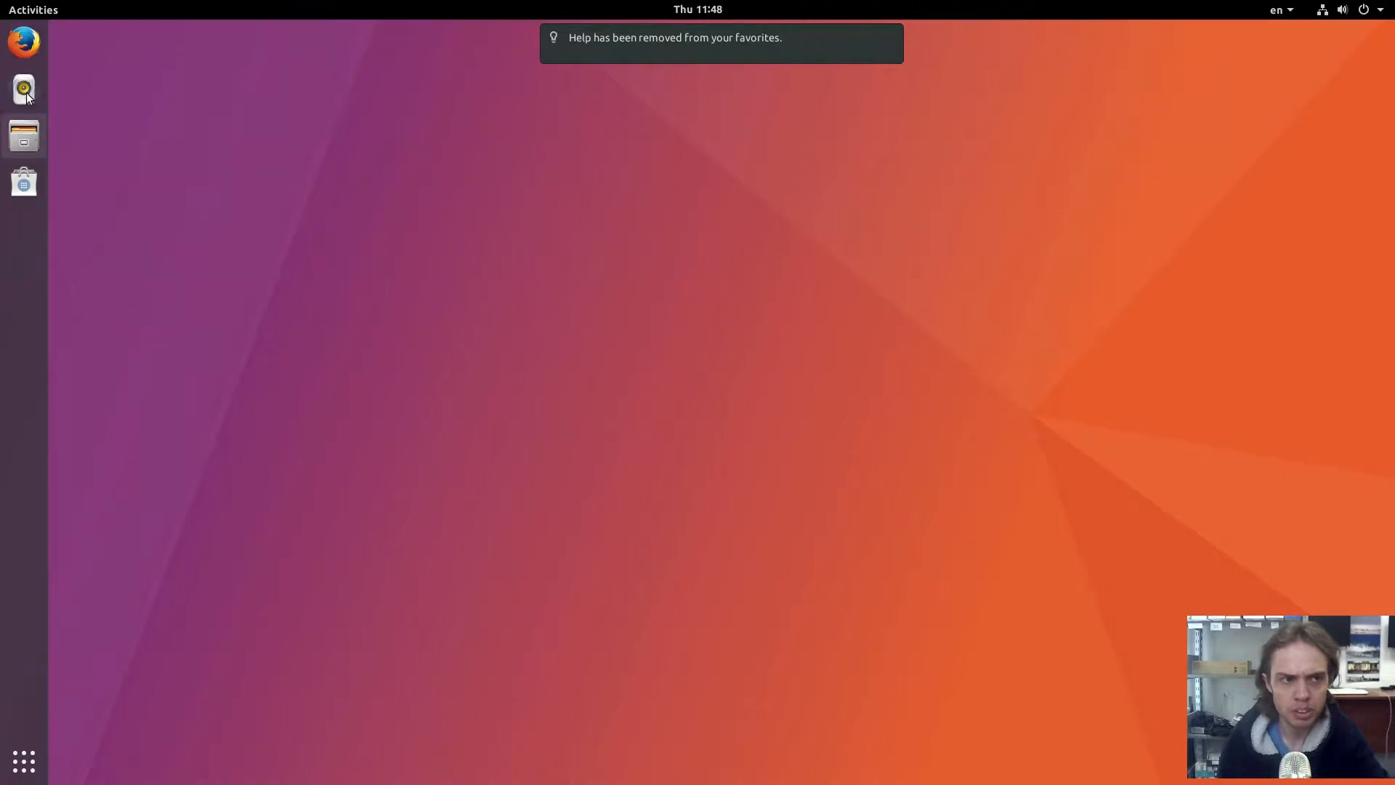
# - Launch Files, open a second Files window via New Window, then close both windows
pyautogui.click(24, 134)
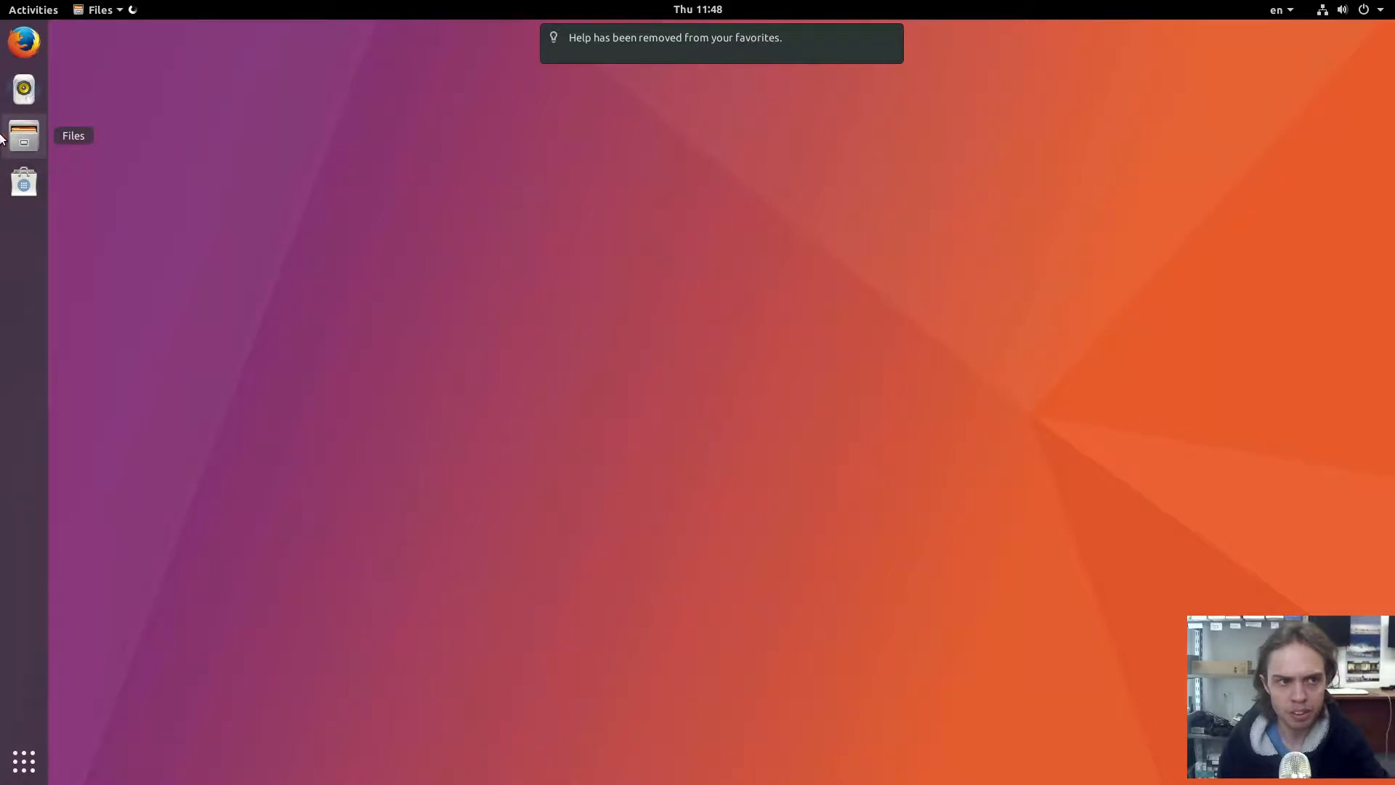
pyautogui.click(24, 135)
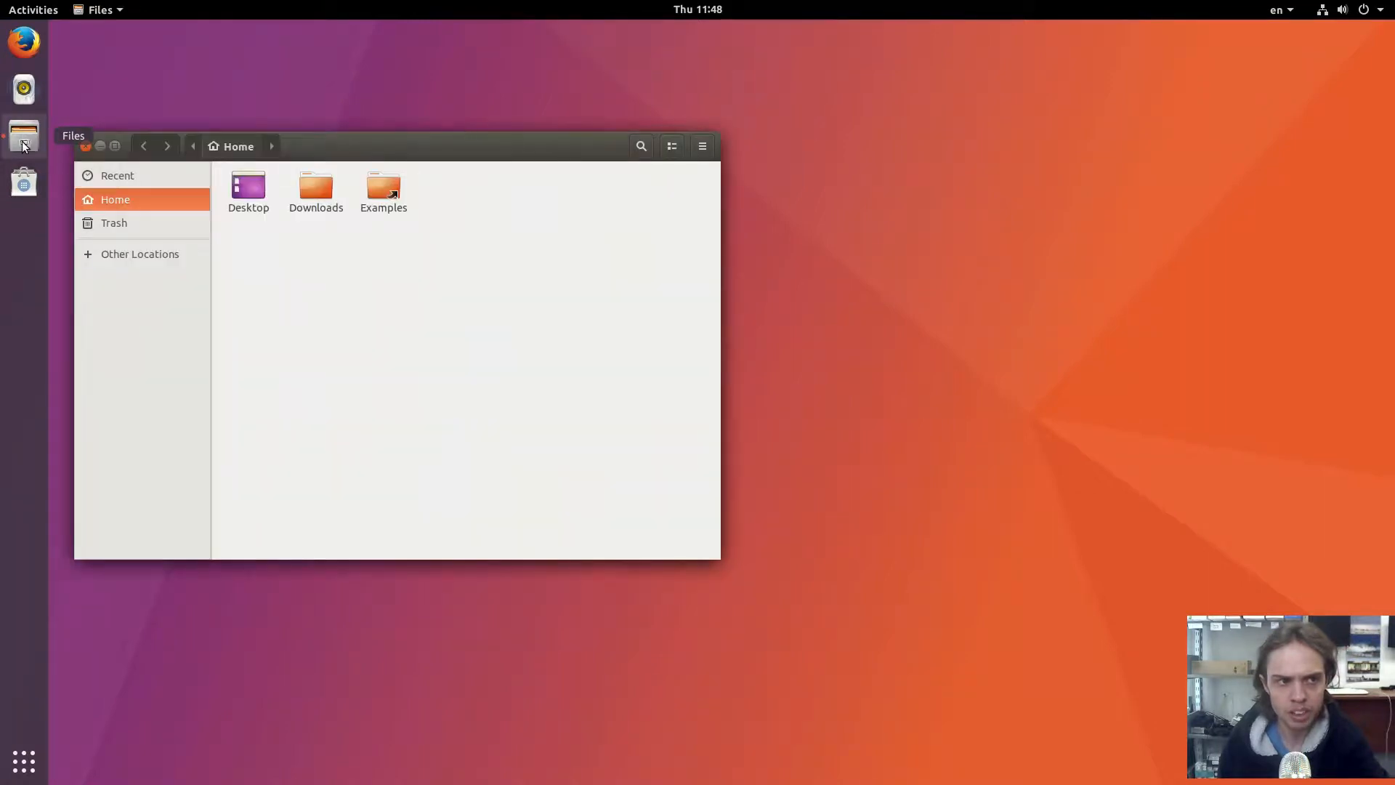
pyautogui.rightClick(23, 134)
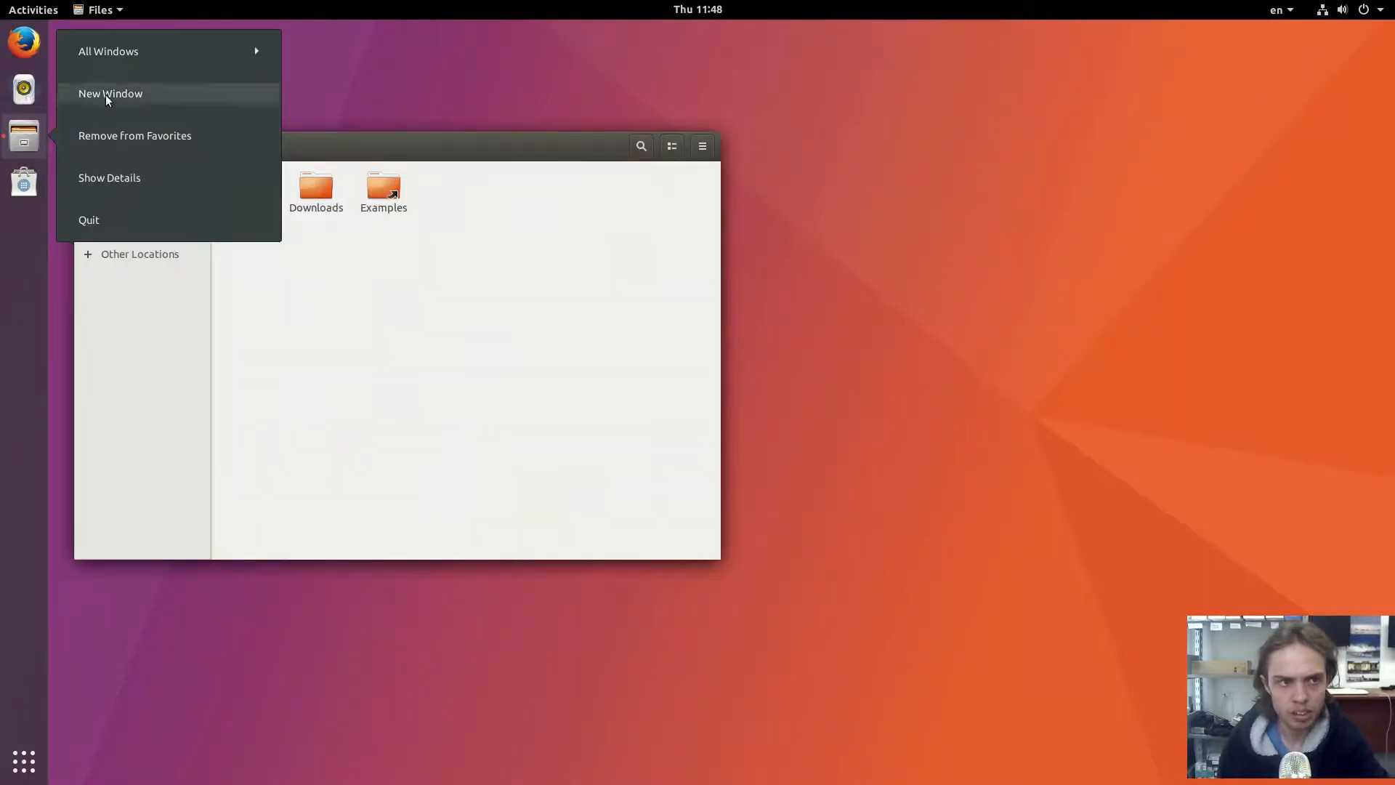
pyautogui.click(110, 93)
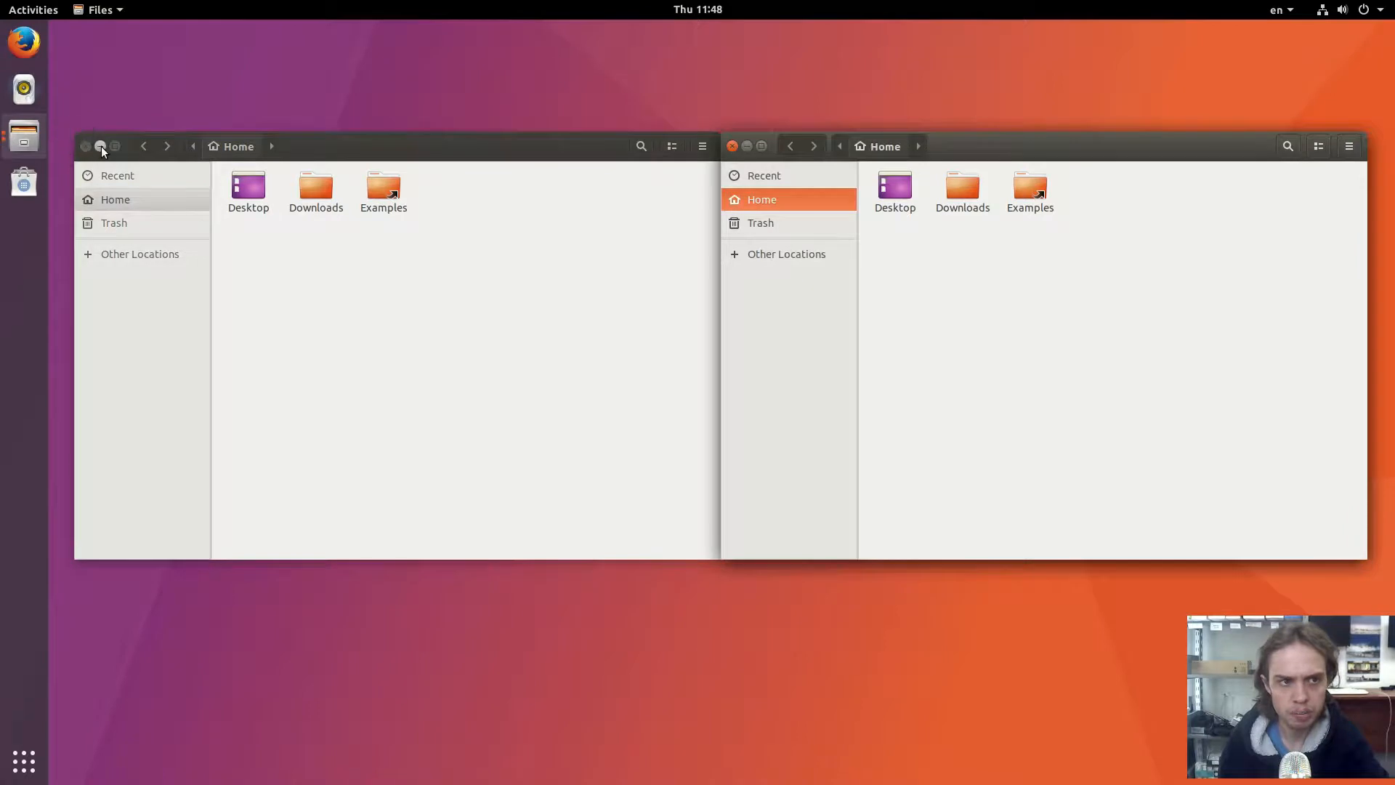
pyautogui.click(86, 145)
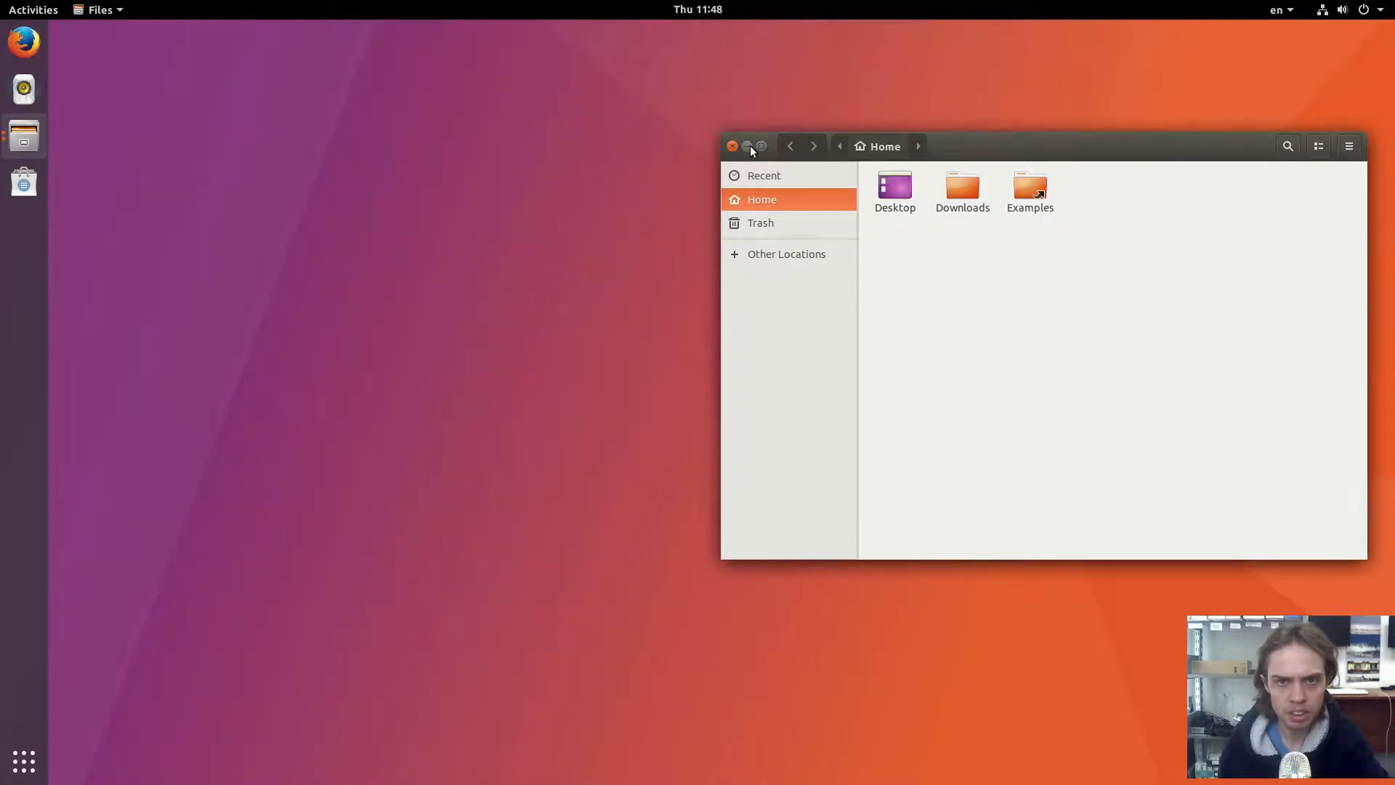
pyautogui.click(732, 145)
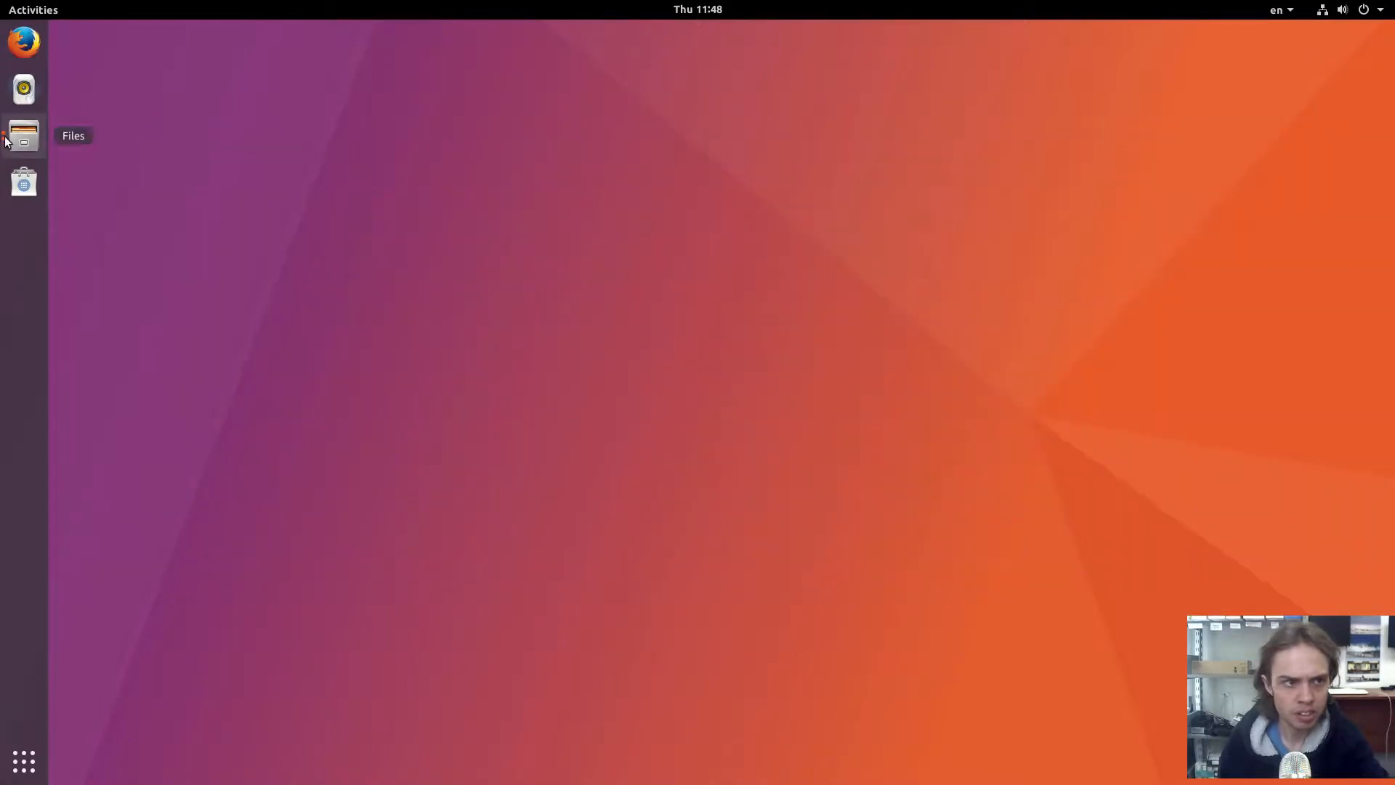
pyautogui.click(23, 135)
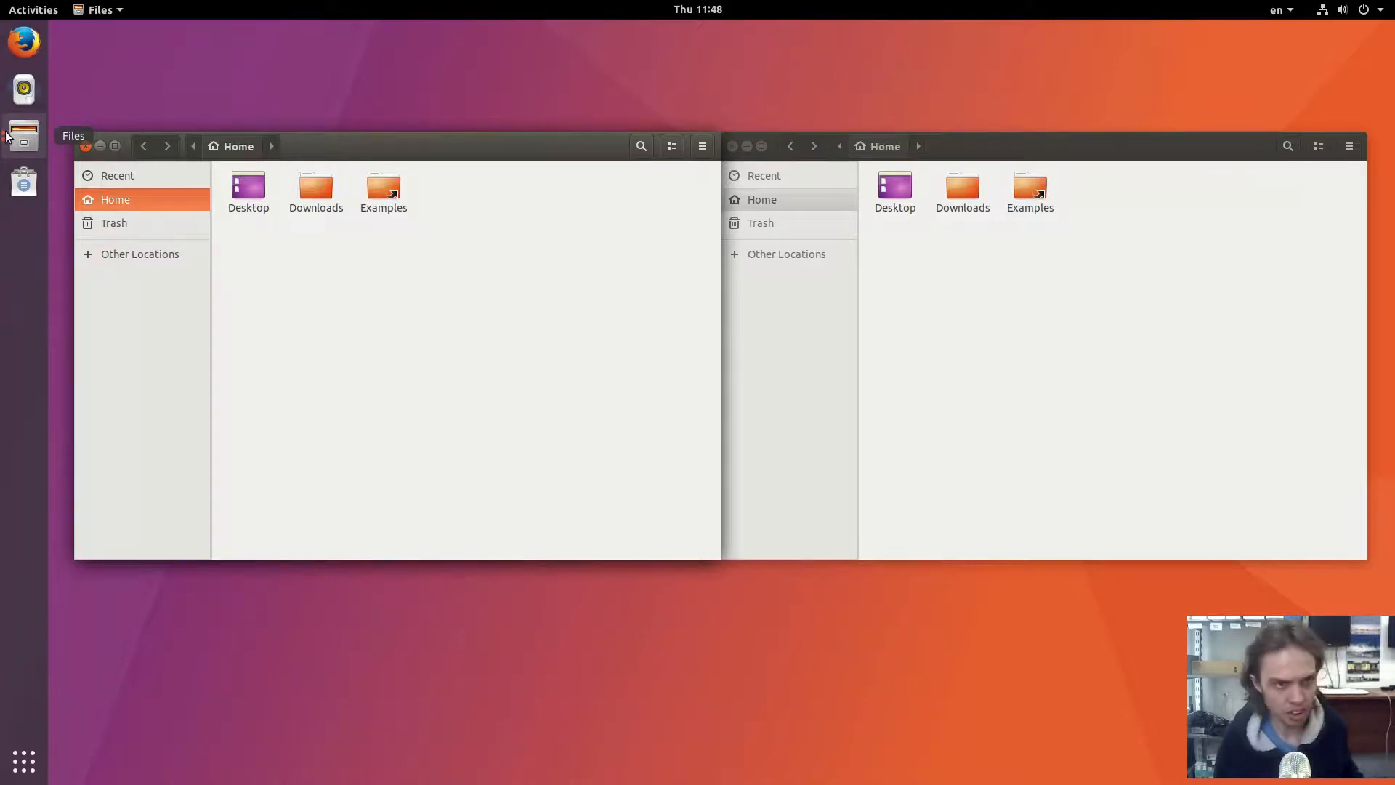
pyautogui.click(24, 135)
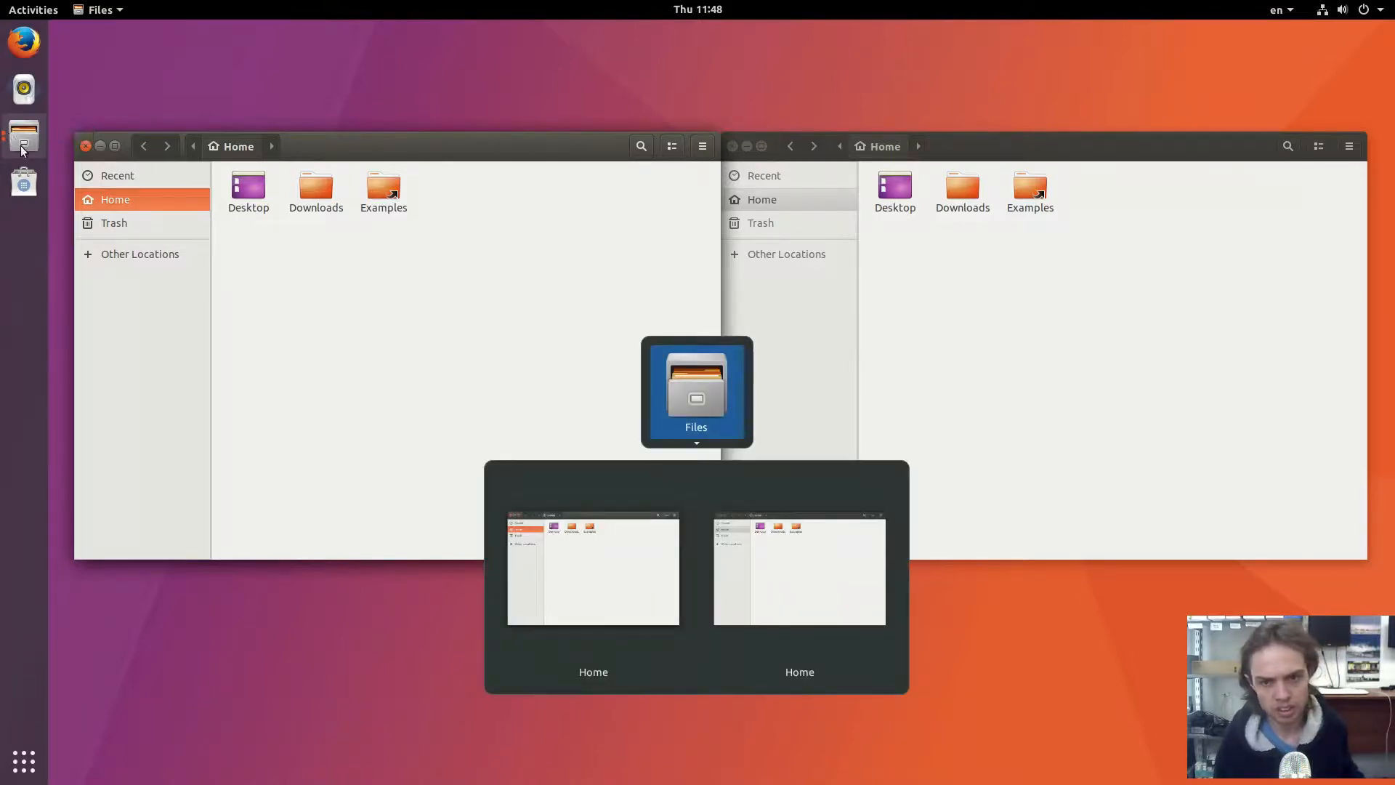
pyautogui.moveTo(797, 570)
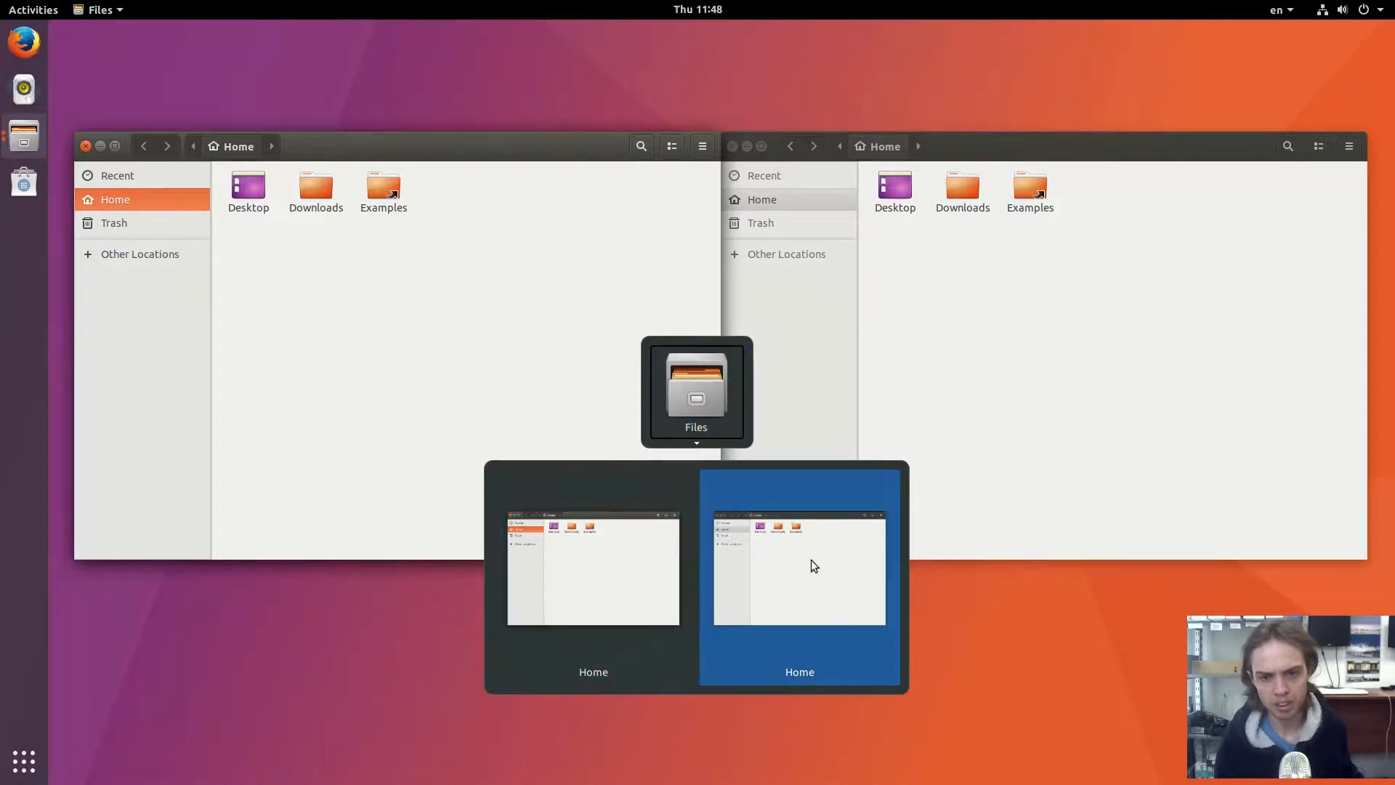
pyautogui.moveTo(553, 558)
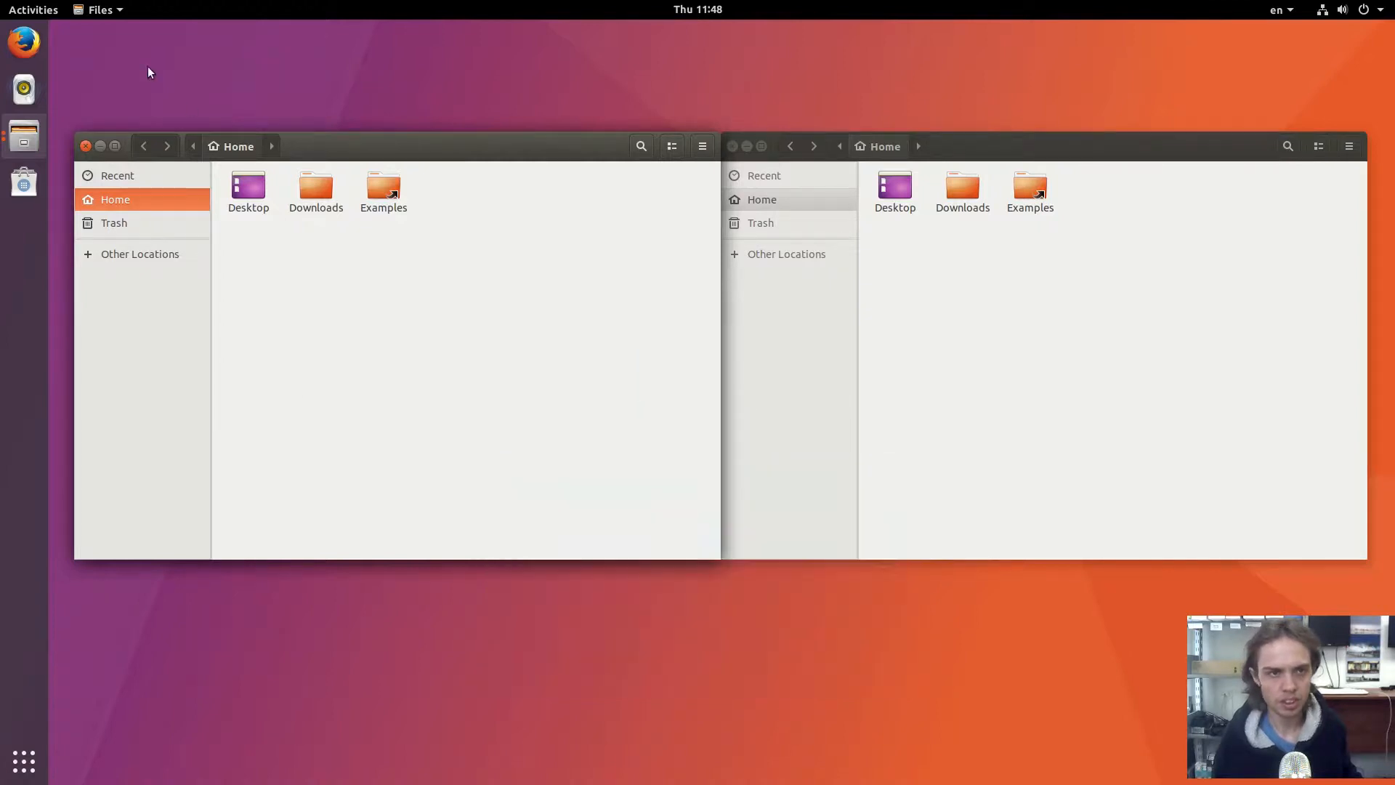
pyautogui.moveTo(23, 135)
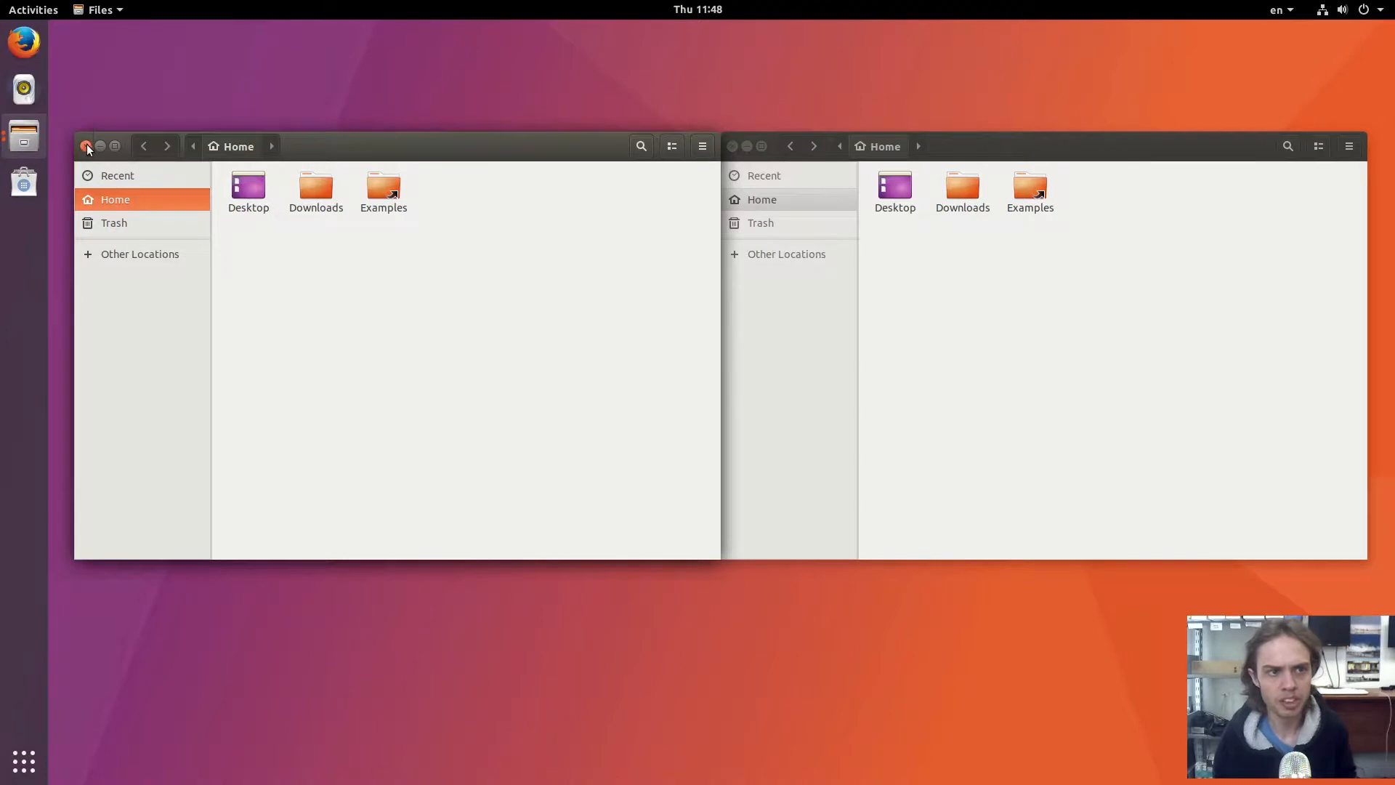
pyautogui.click(86, 145)
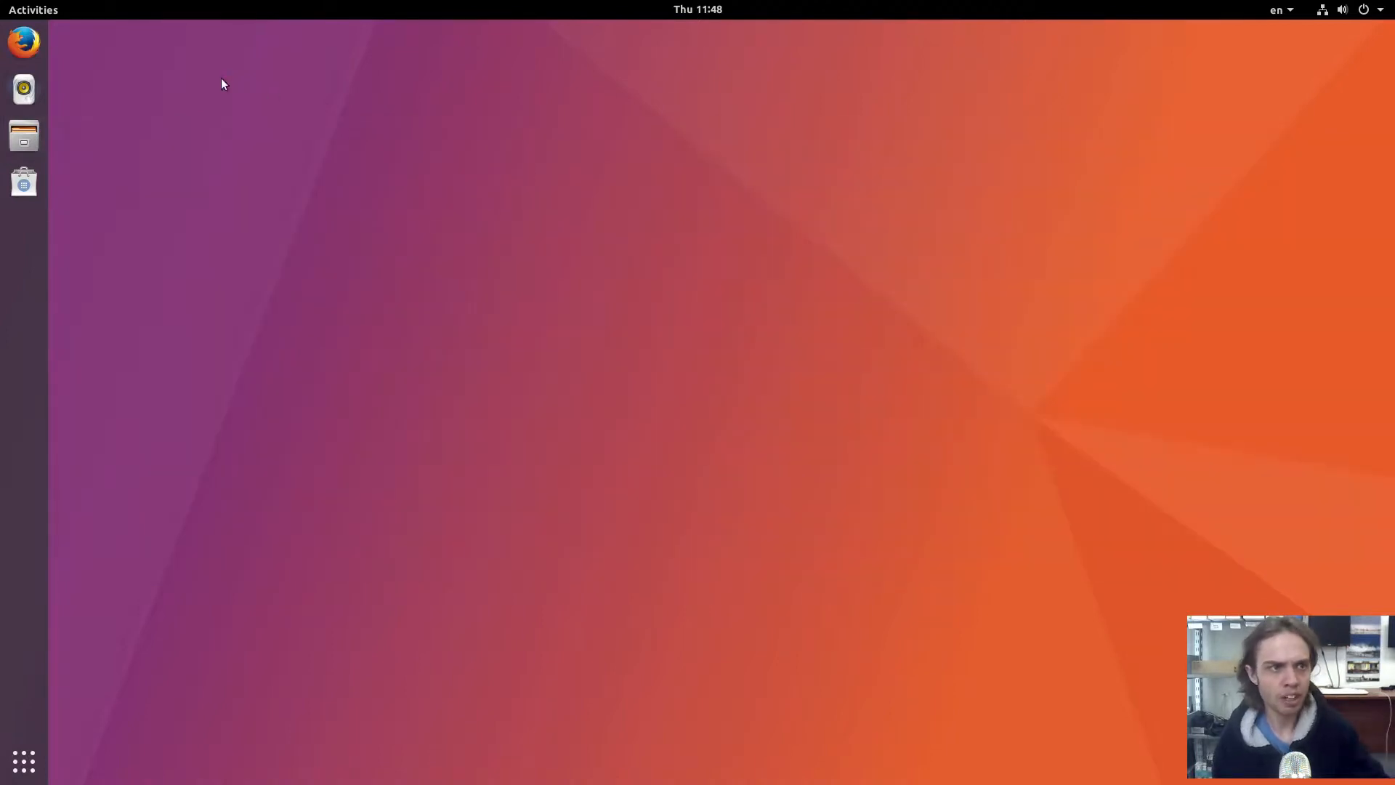
# - Show the applications grid from Activities and switch it to list All installed applications
pyautogui.click(34, 10)
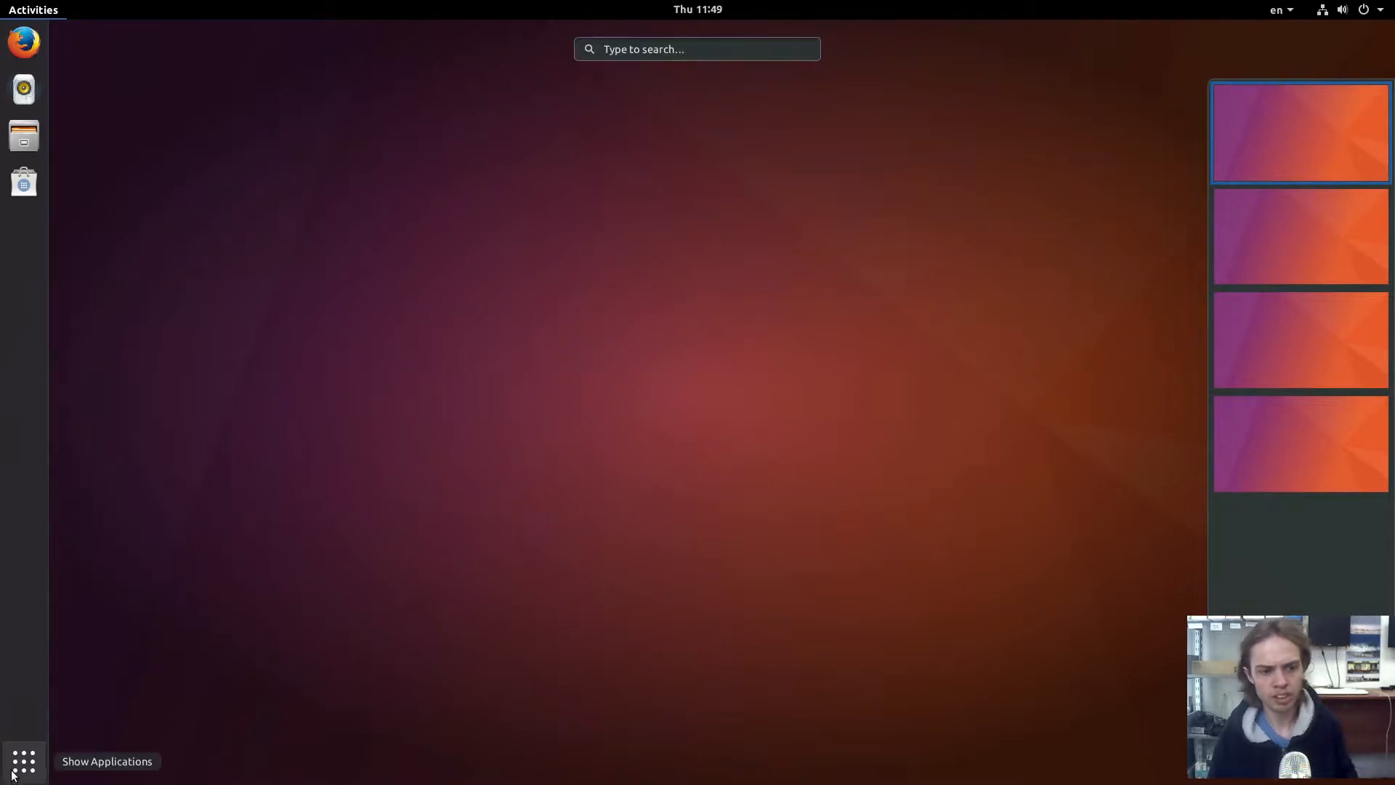
pyautogui.click(23, 760)
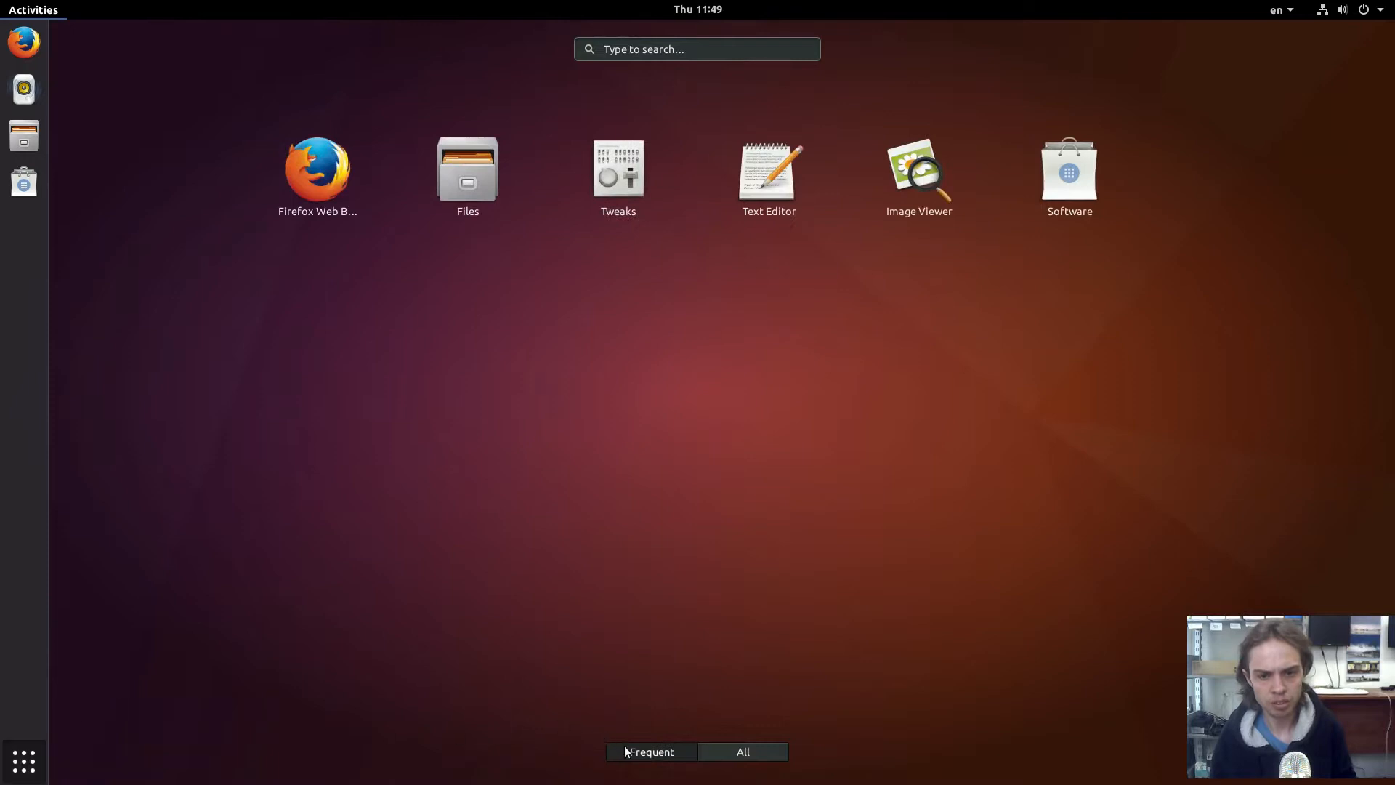
pyautogui.click(742, 751)
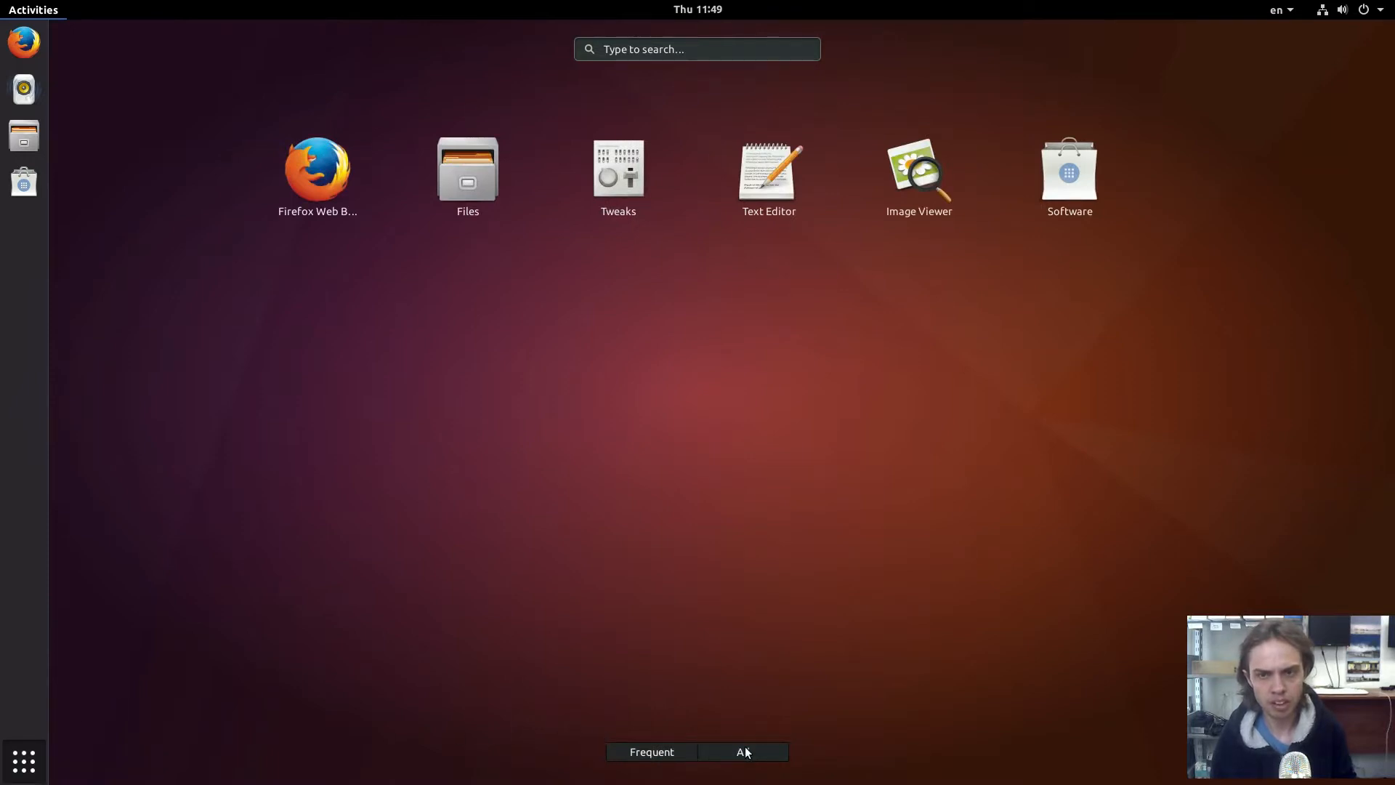
pyautogui.click(743, 752)
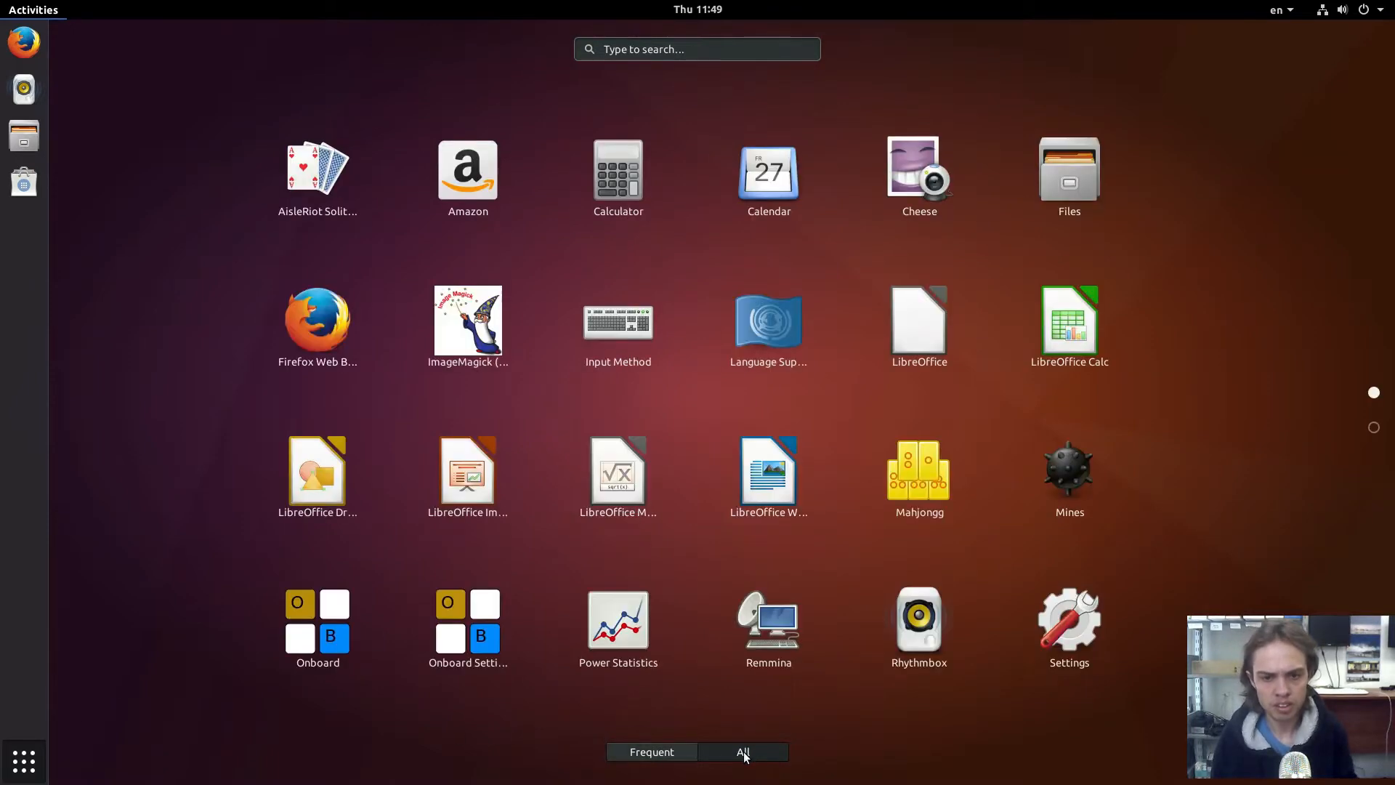
pyautogui.moveTo(768, 470)
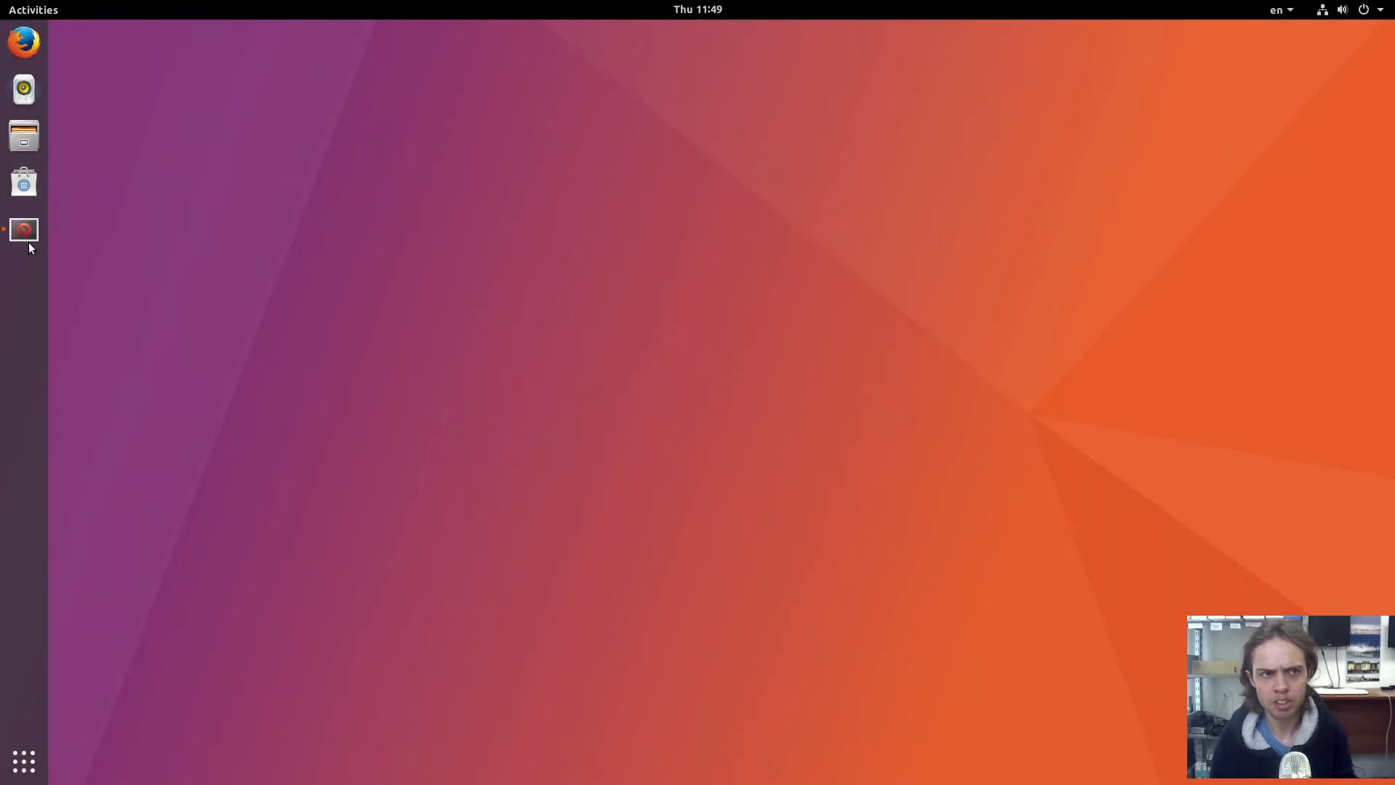
pyautogui.moveTo(25, 229)
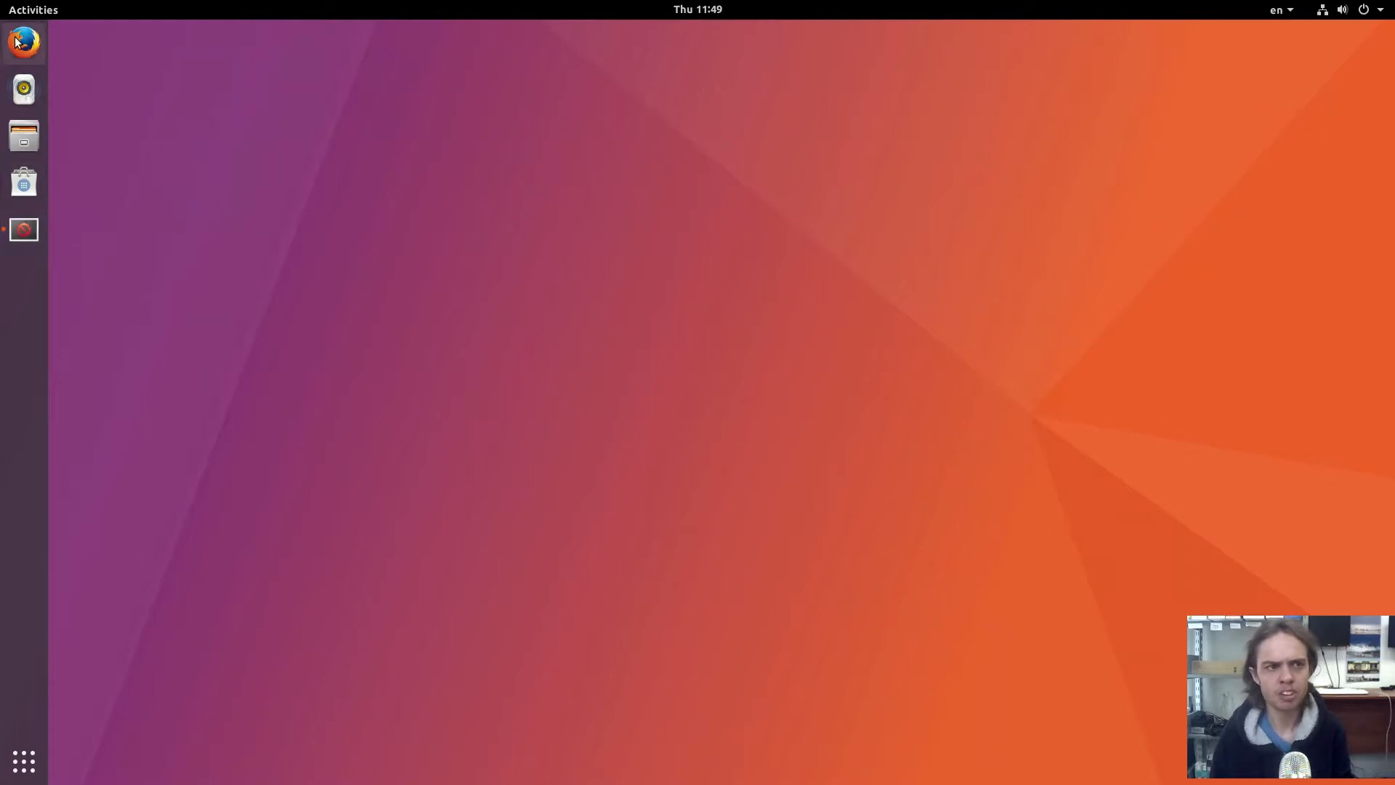
# - Launch Firefox from the dock and bring up the Activities overview search
pyautogui.click(23, 42)
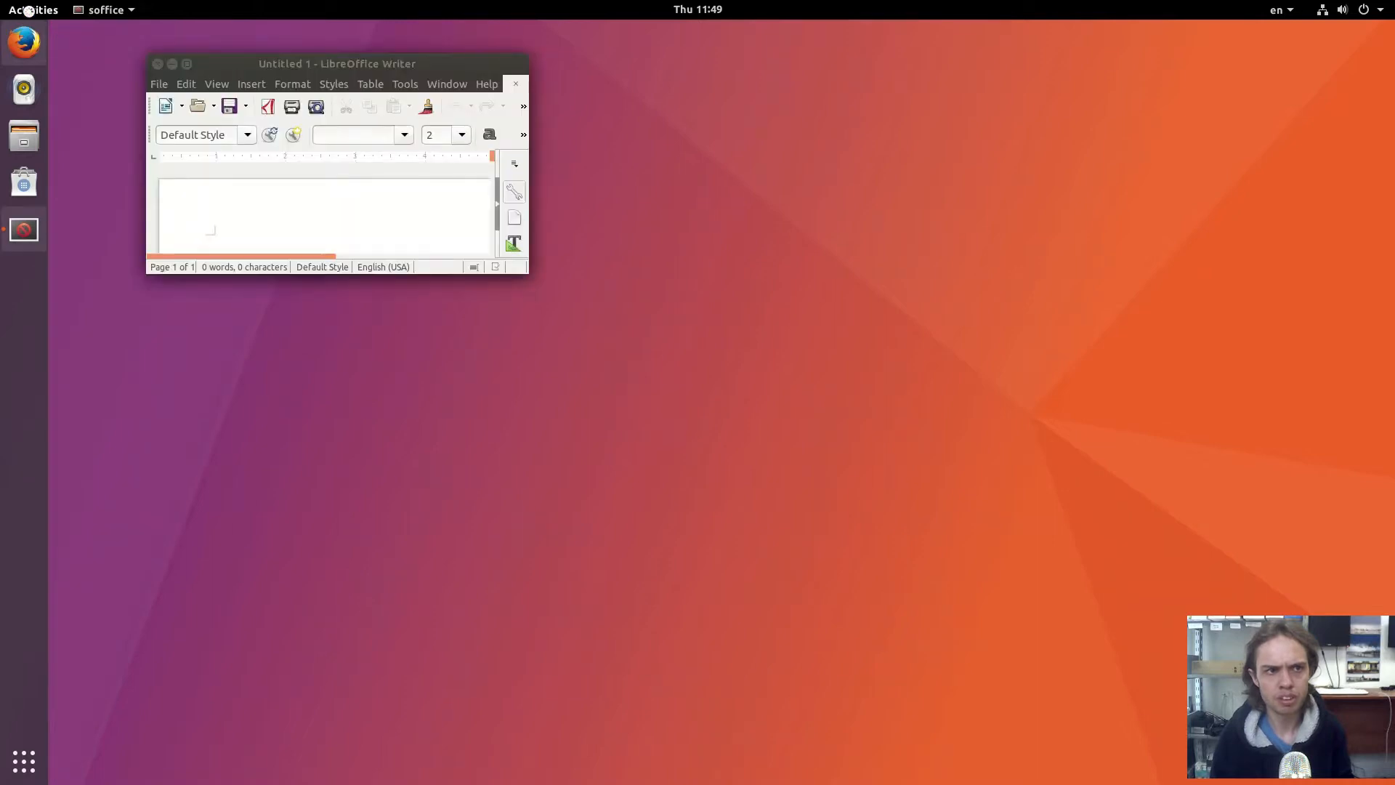
pyautogui.click(34, 10)
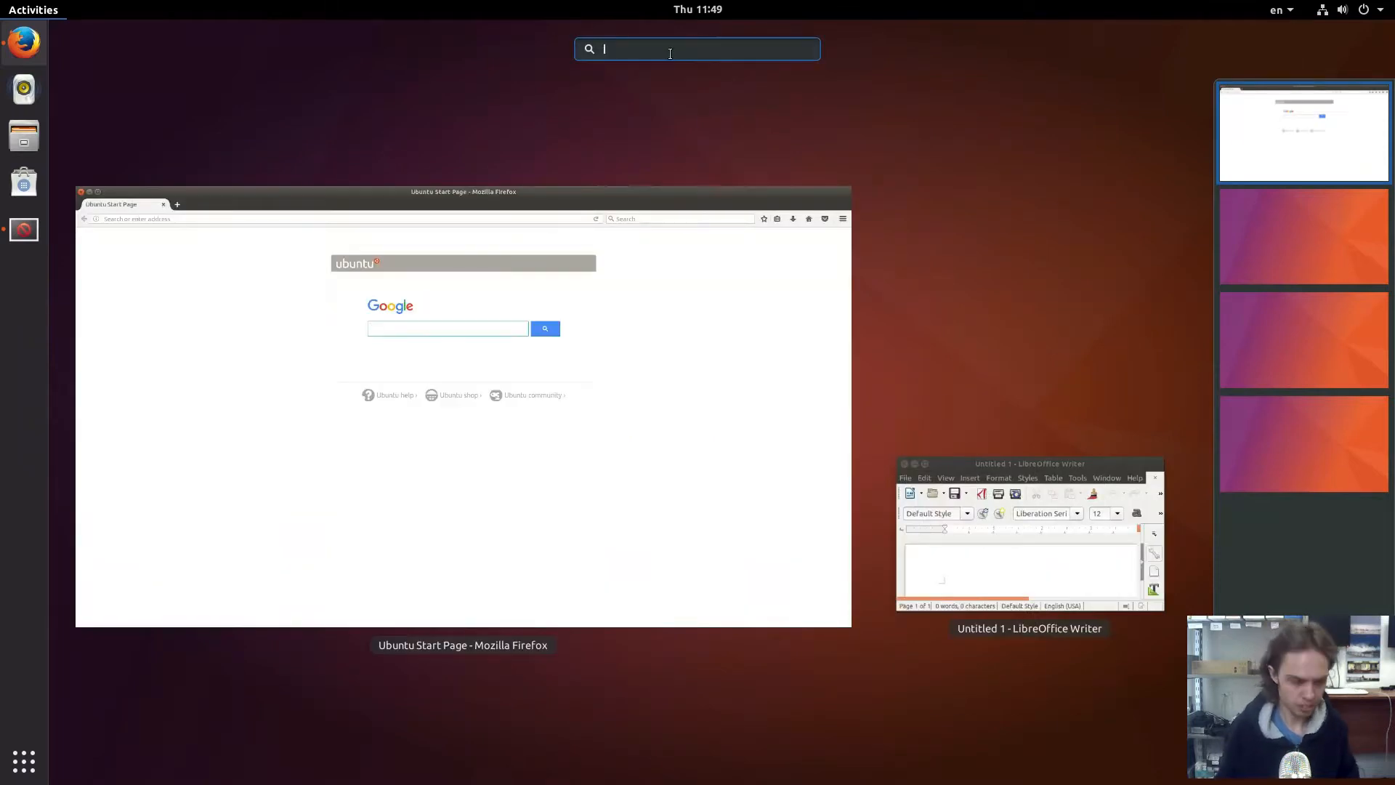
# - Search 'libre', add LibreOffice Writer to the favorites, and return to Firefox
pyautogui.write('libbree')
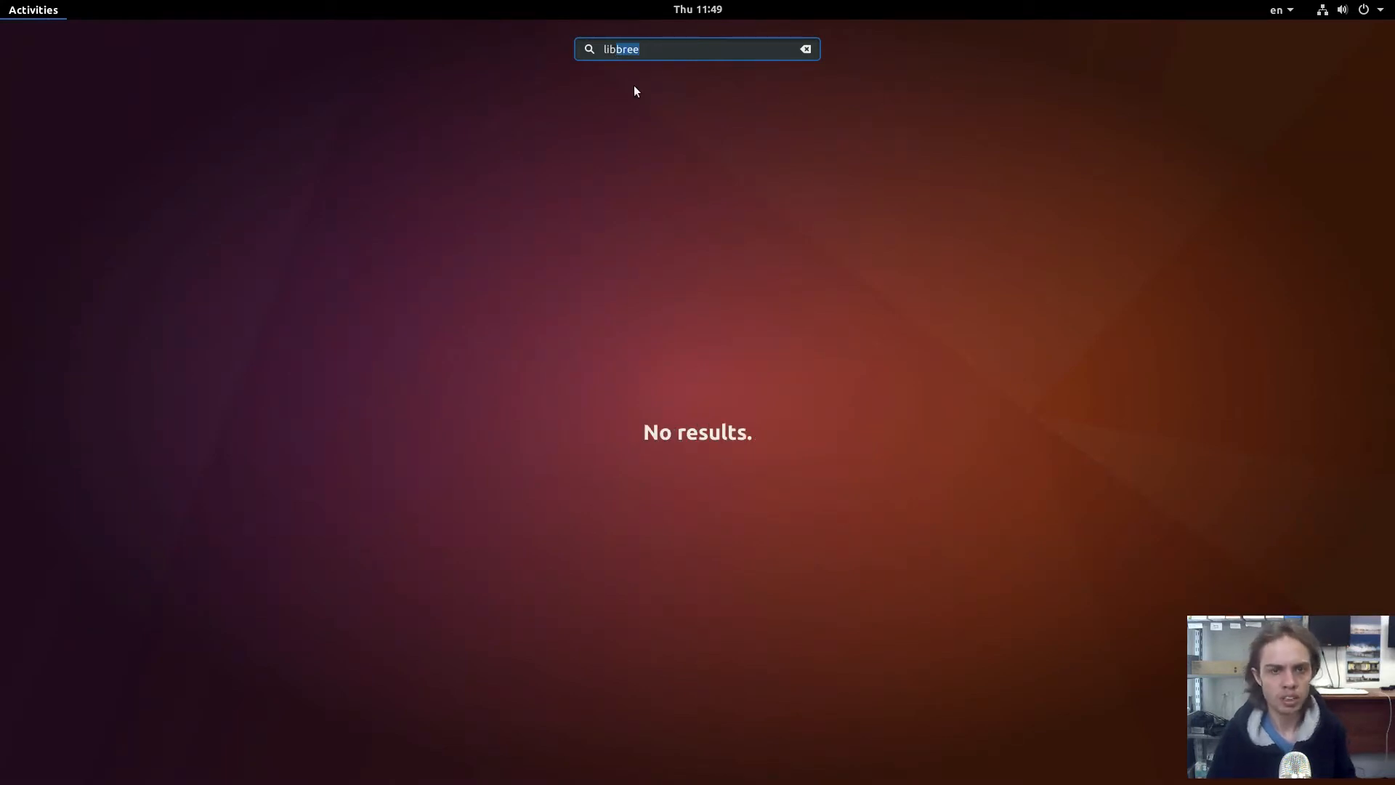
pyautogui.write('libre')
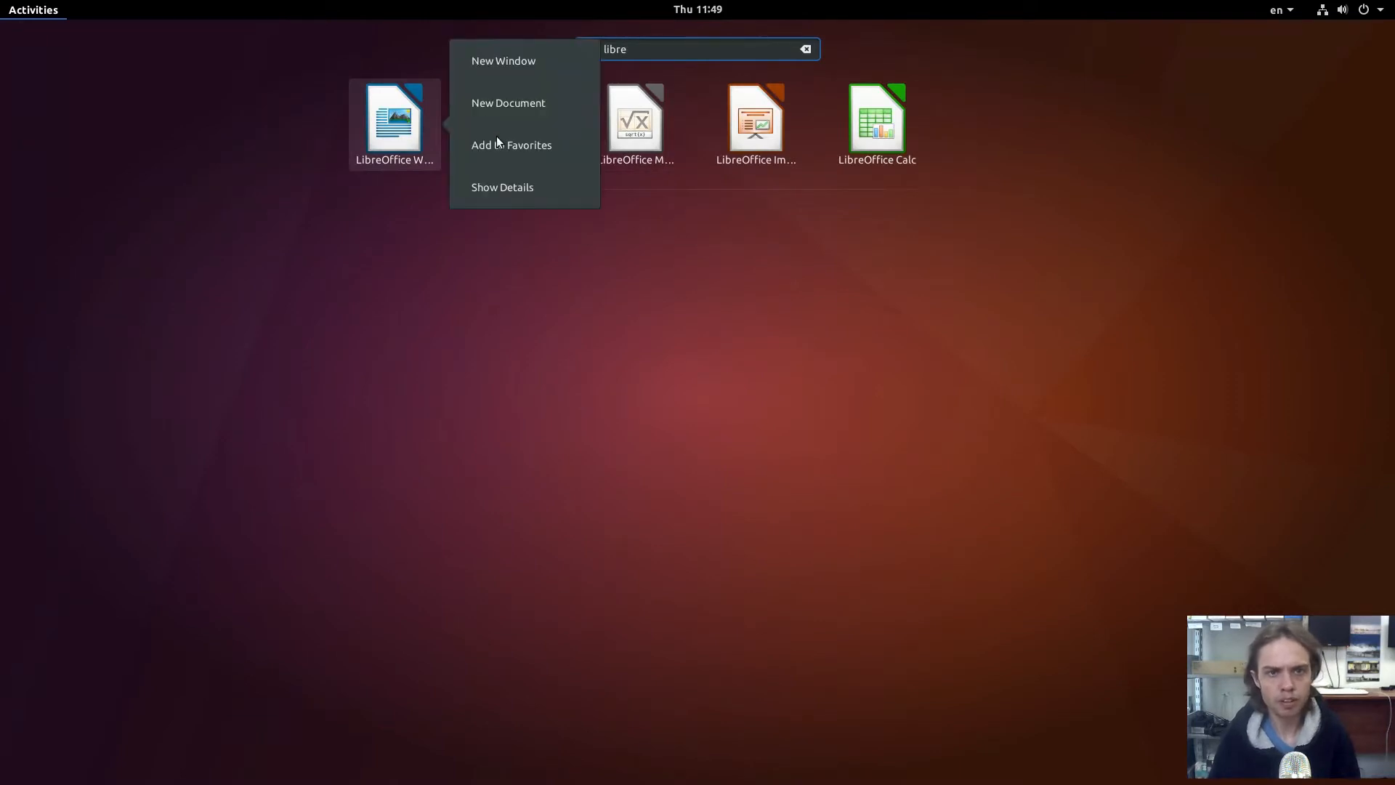
pyautogui.click(510, 144)
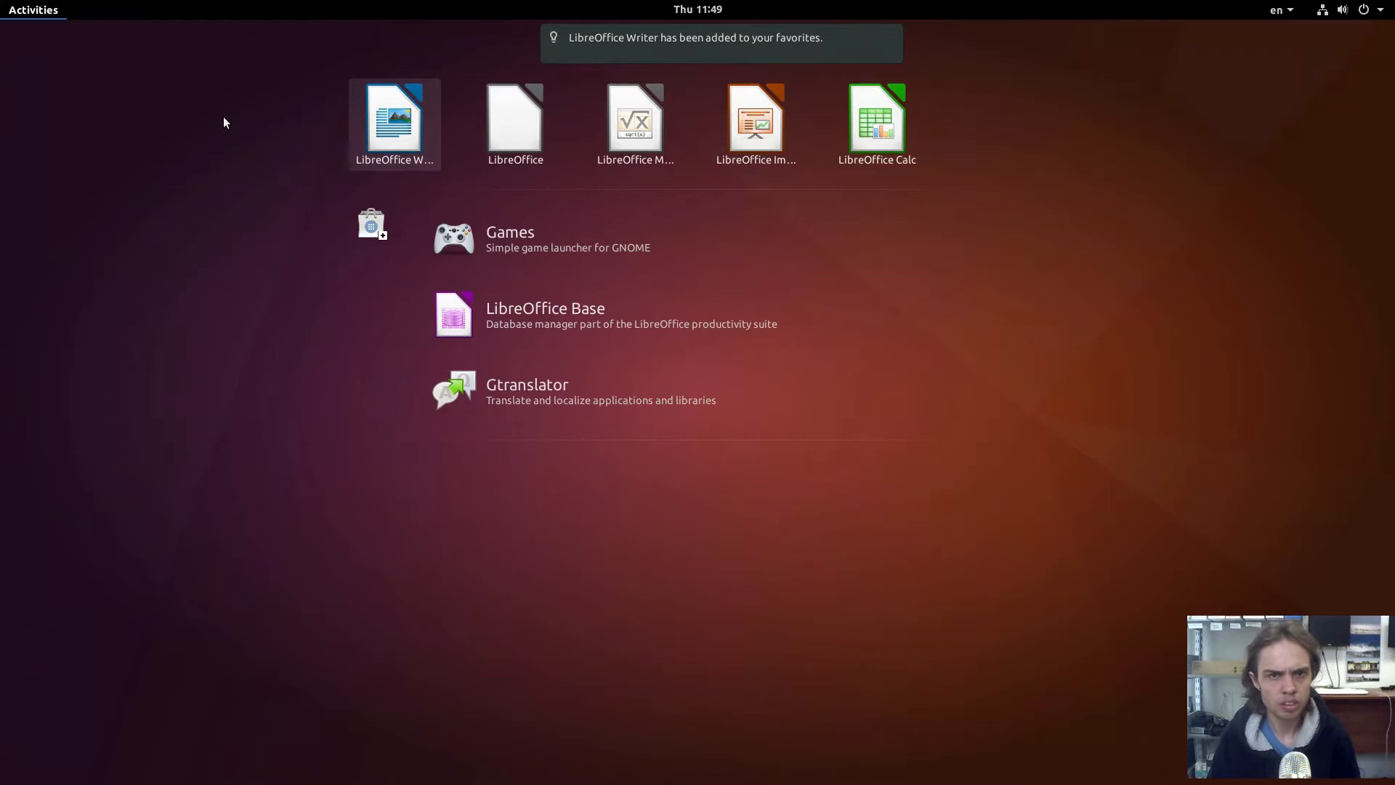
pyautogui.click(24, 42)
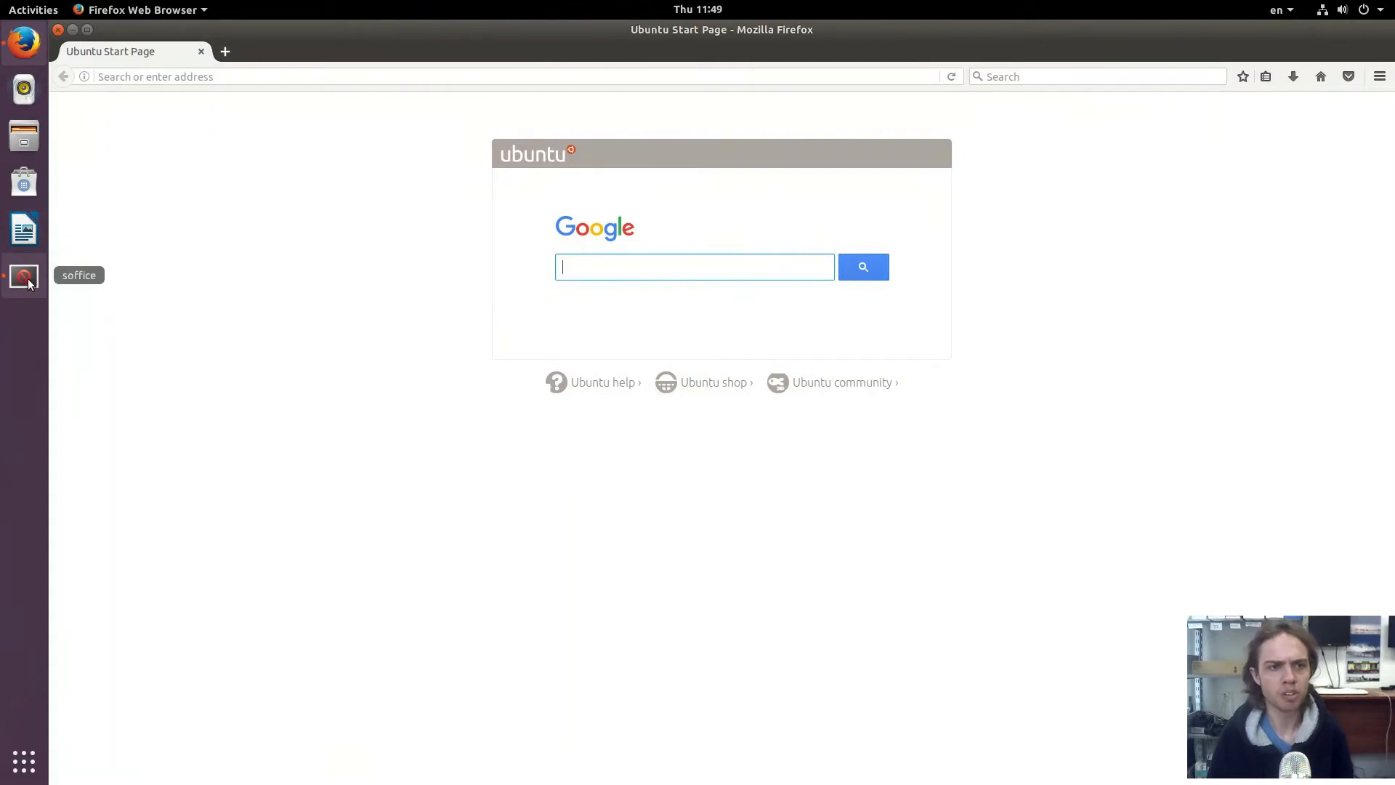
# - Bring the LibreOffice Writer window forward and start a Terminal window from the dock
pyautogui.click(23, 277)
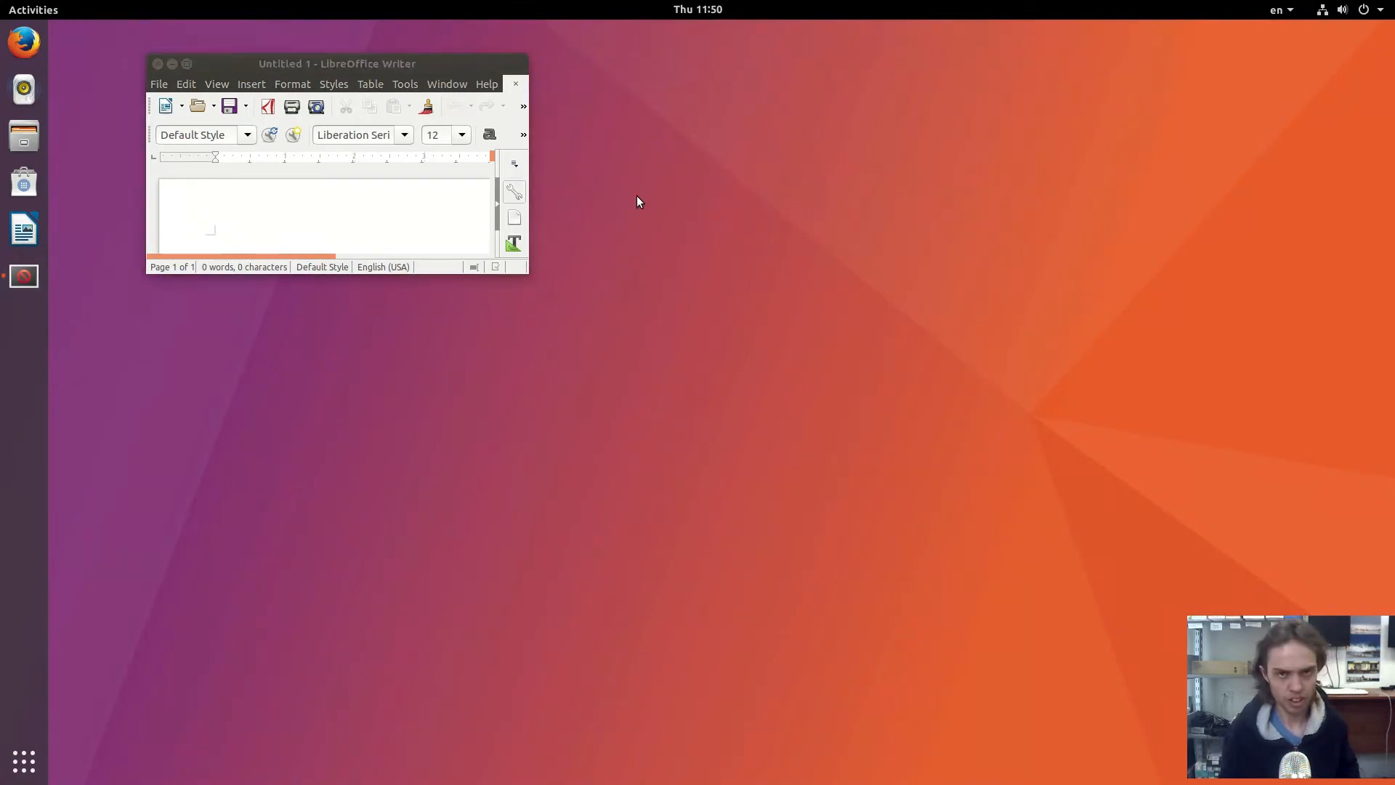
pyautogui.click(23, 322)
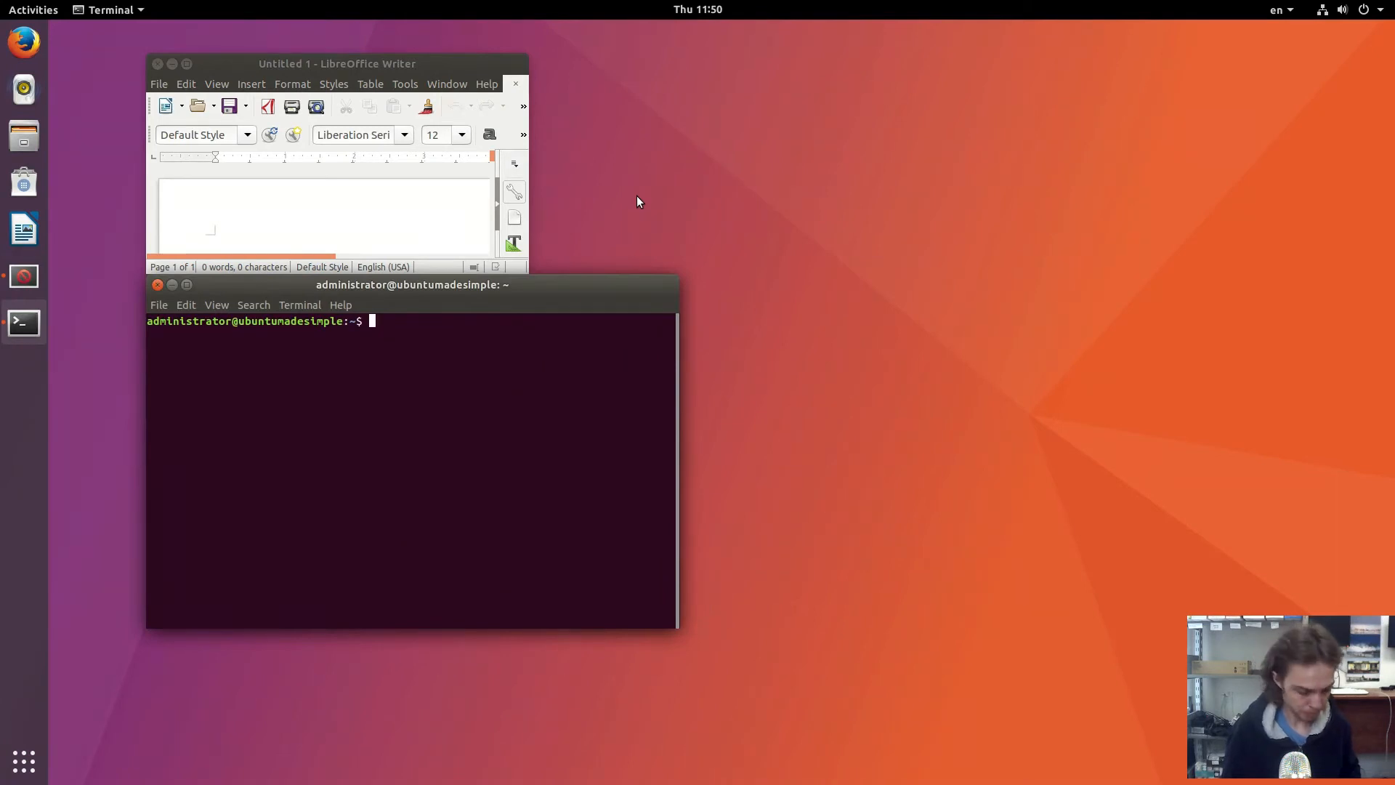
# - Begin typing the uname command at the Terminal prompt to report kernel details
pyautogui.write('unam')
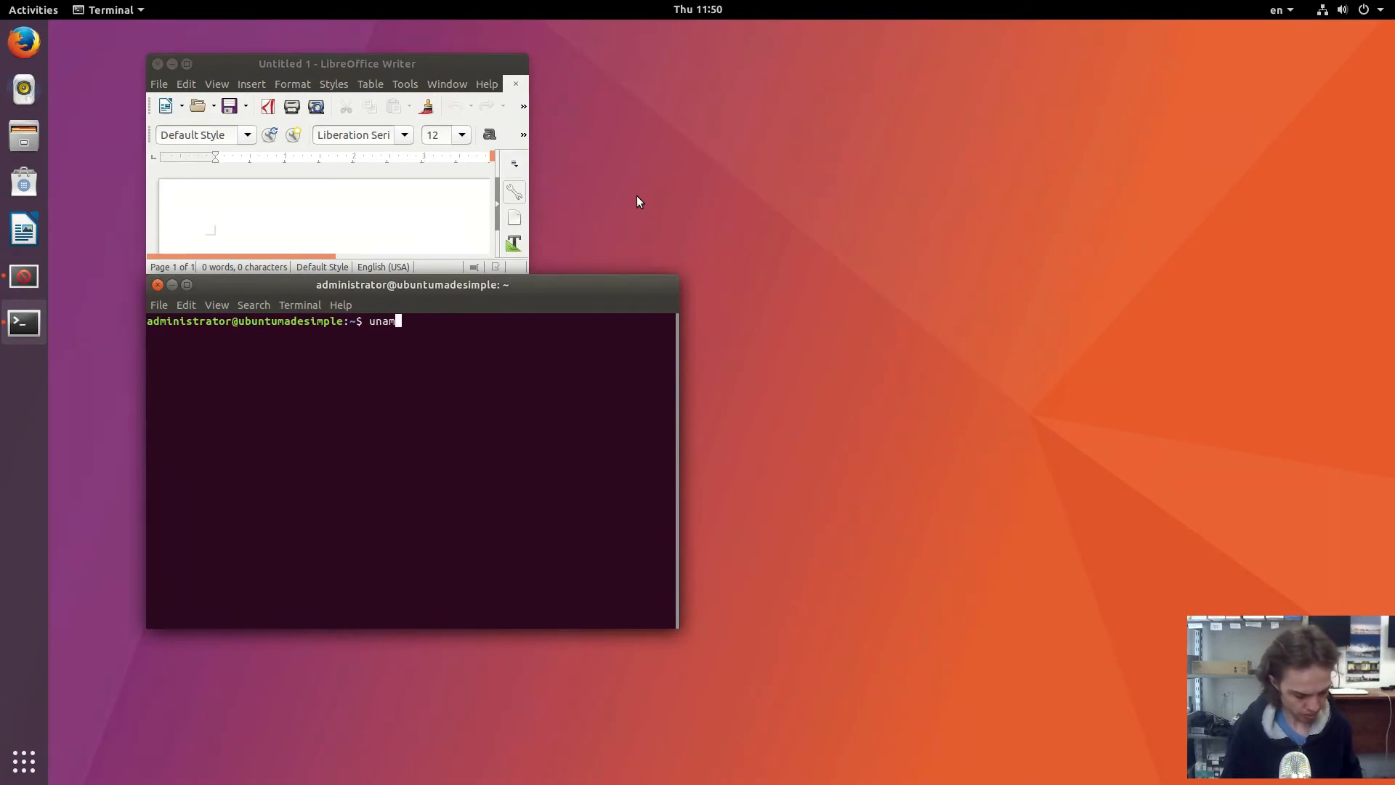